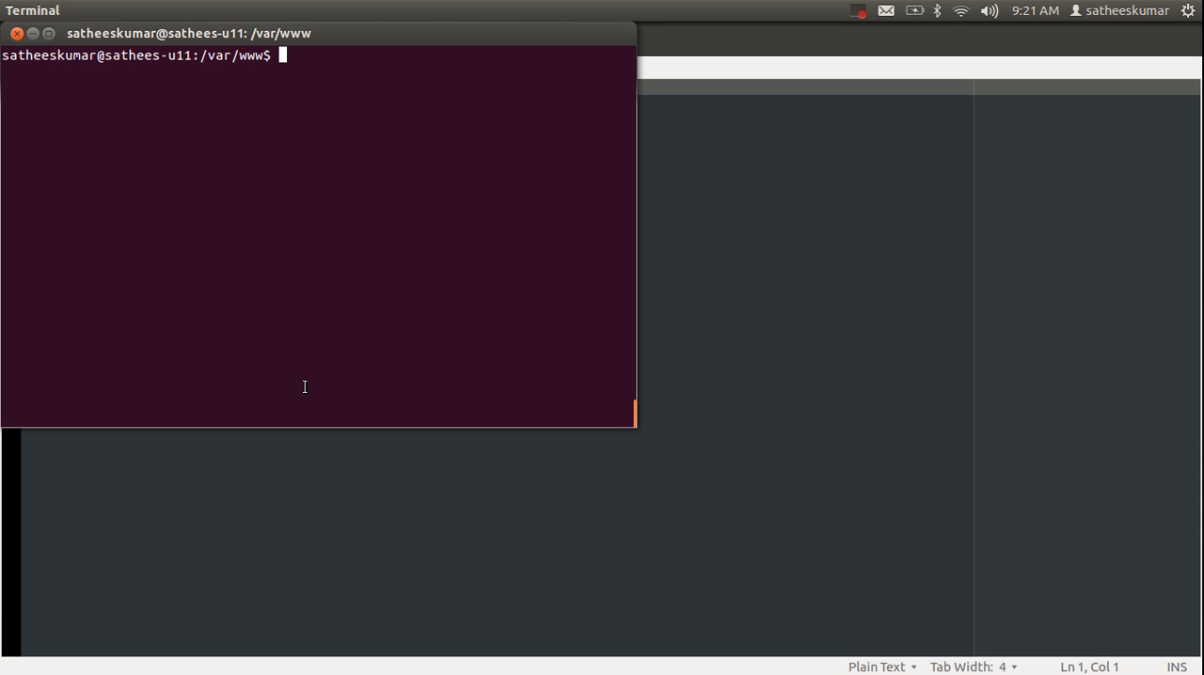
Step: Change into ~/Projects and list its contents with ls -arlt
text(c)
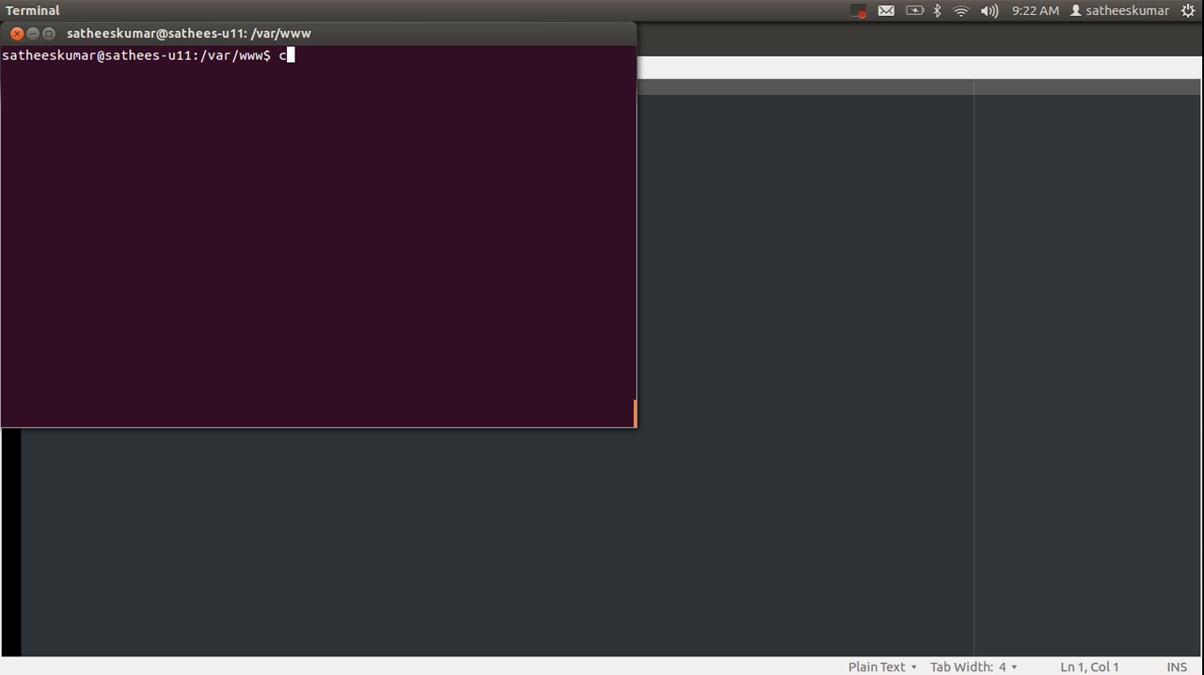
text(d ~/Project)
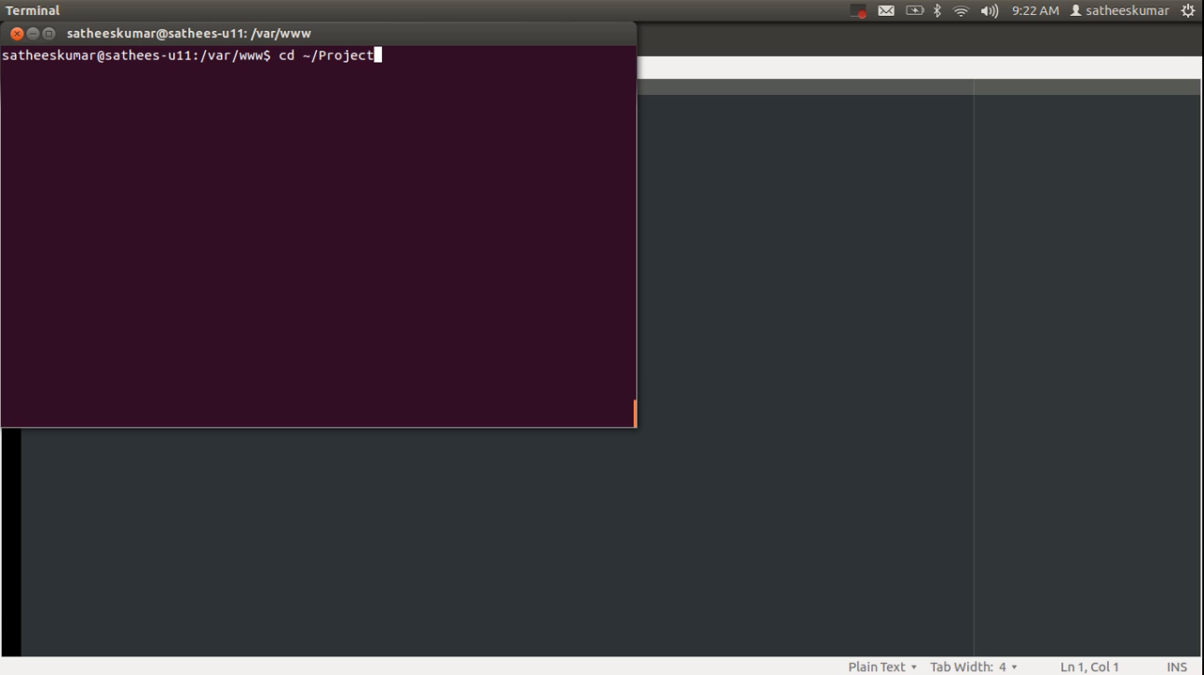
key(Return)
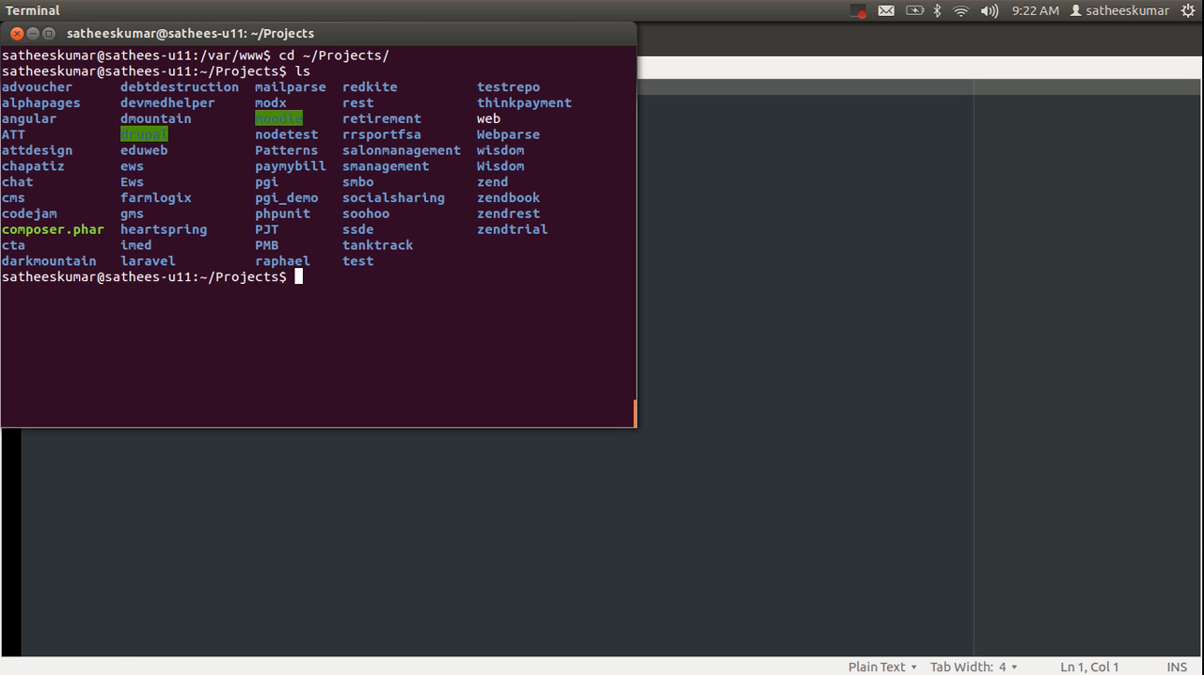
text(ls -arlt)
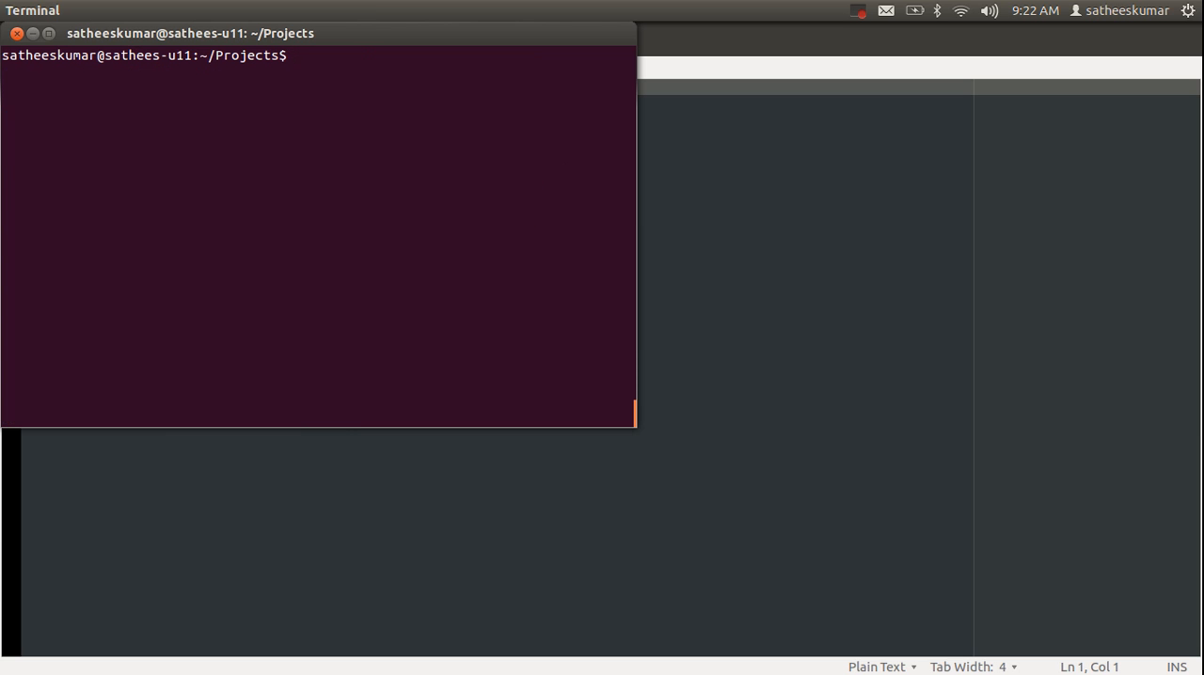
mouse_move(25, 236)
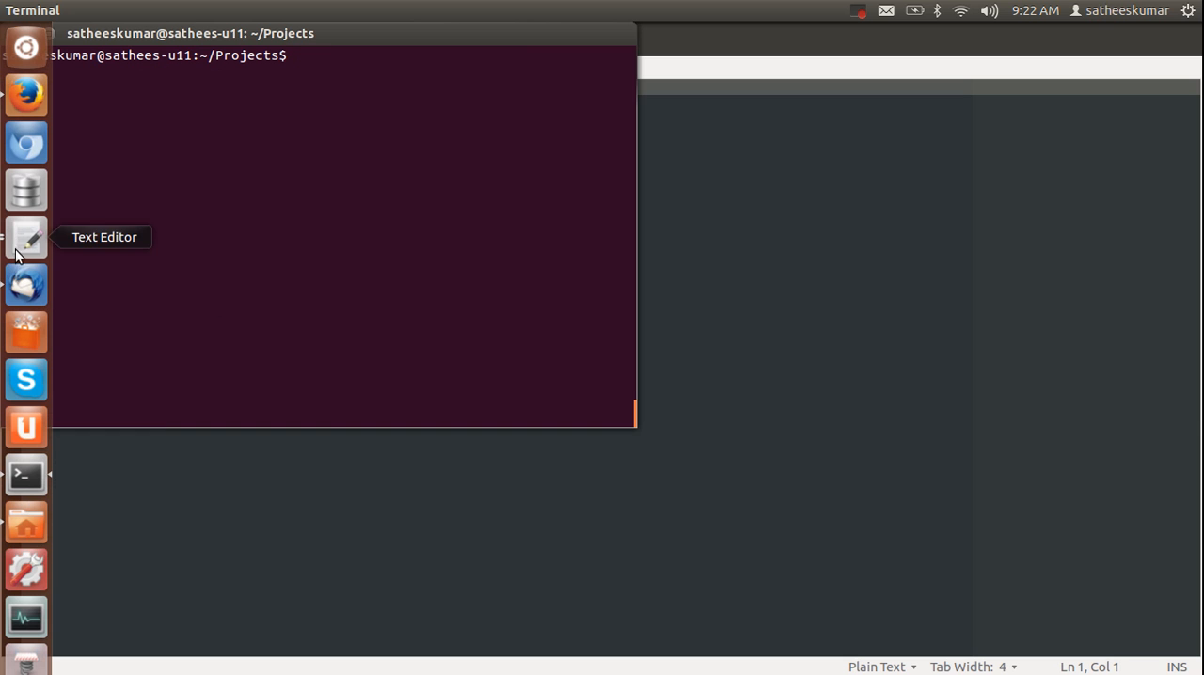
Step: Run the curl Composer installer command copied from the text editor to get composer.phar
click(25, 236)
text(curl -s https://getcomposer.org/installer | php)
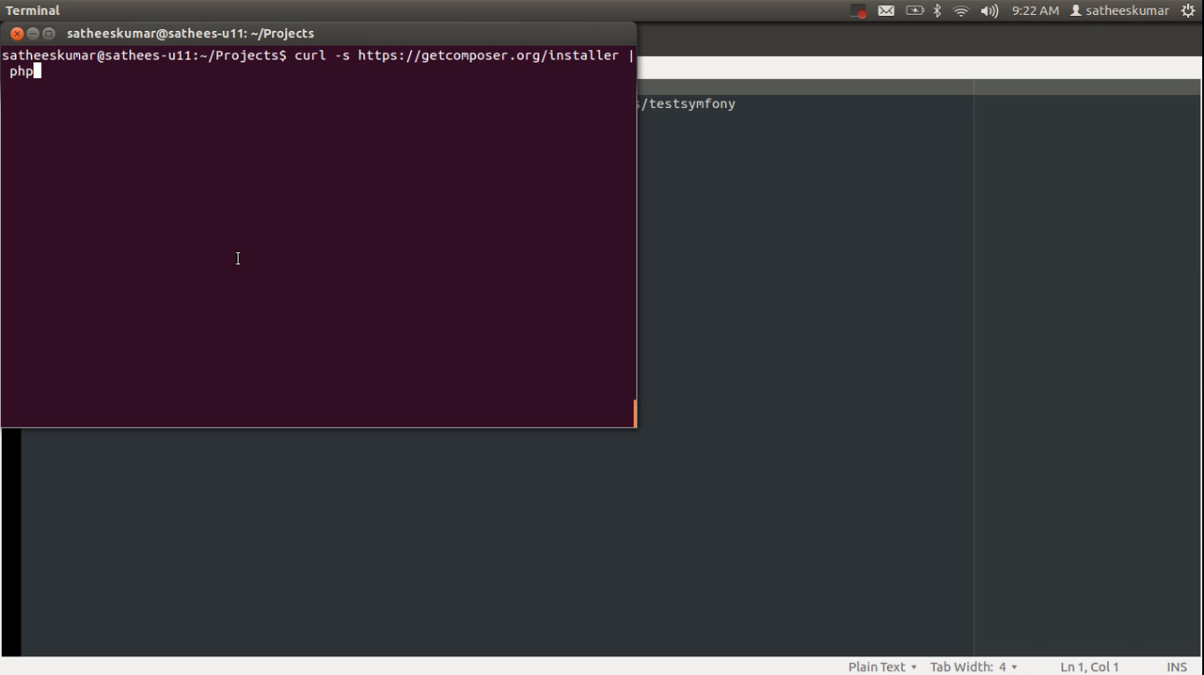
key(Return)
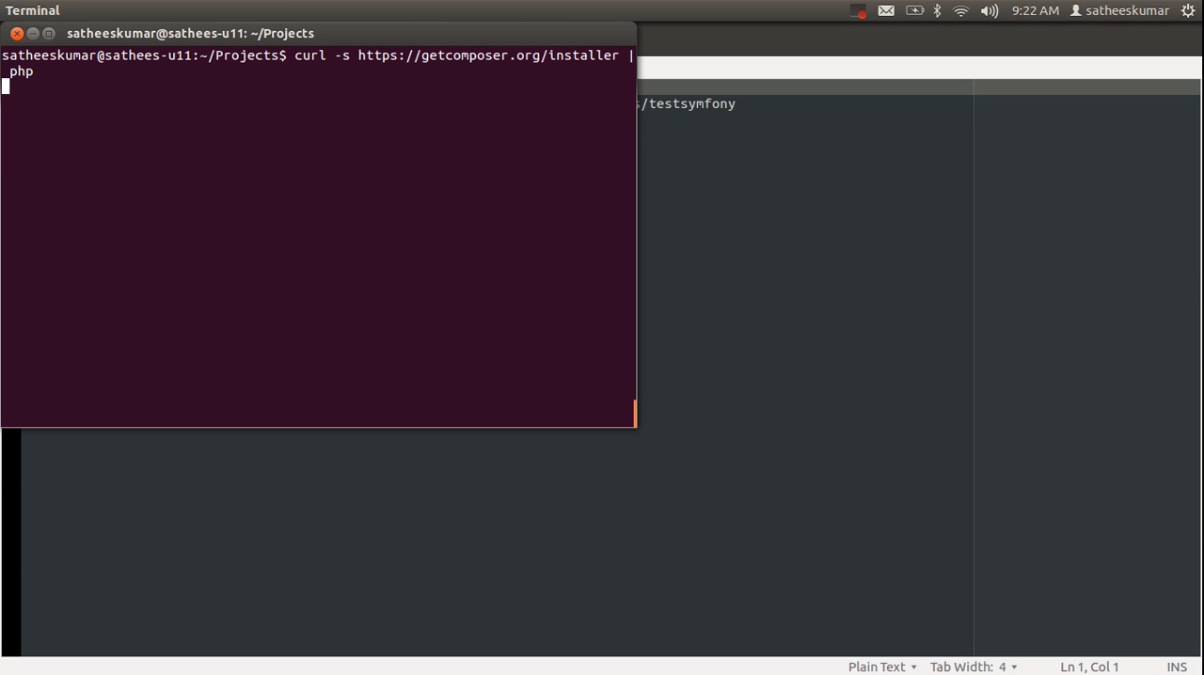
key(Return)
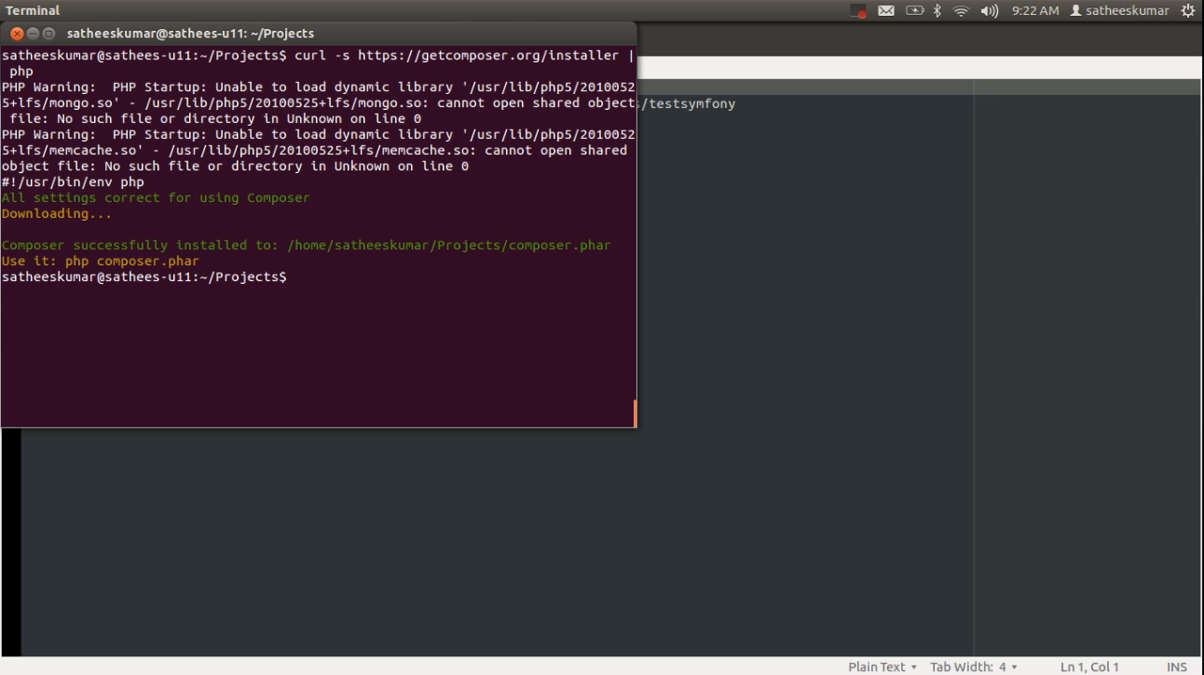
mouse_move(845, 268)
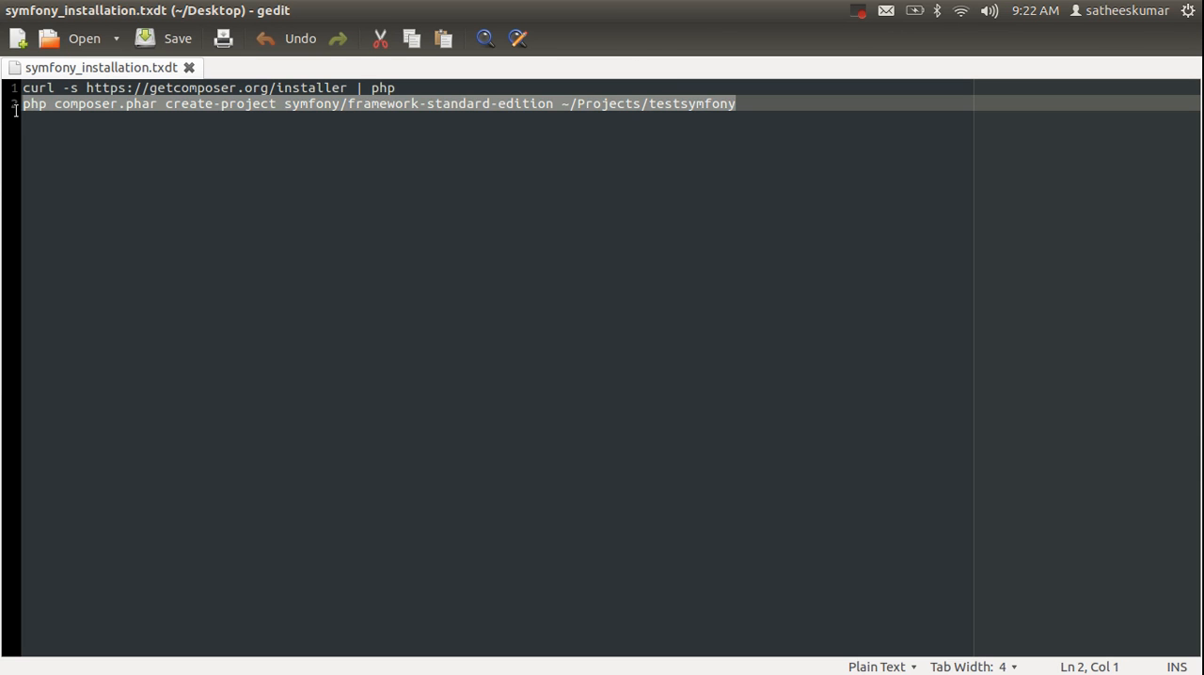
mouse_move(9, 115)
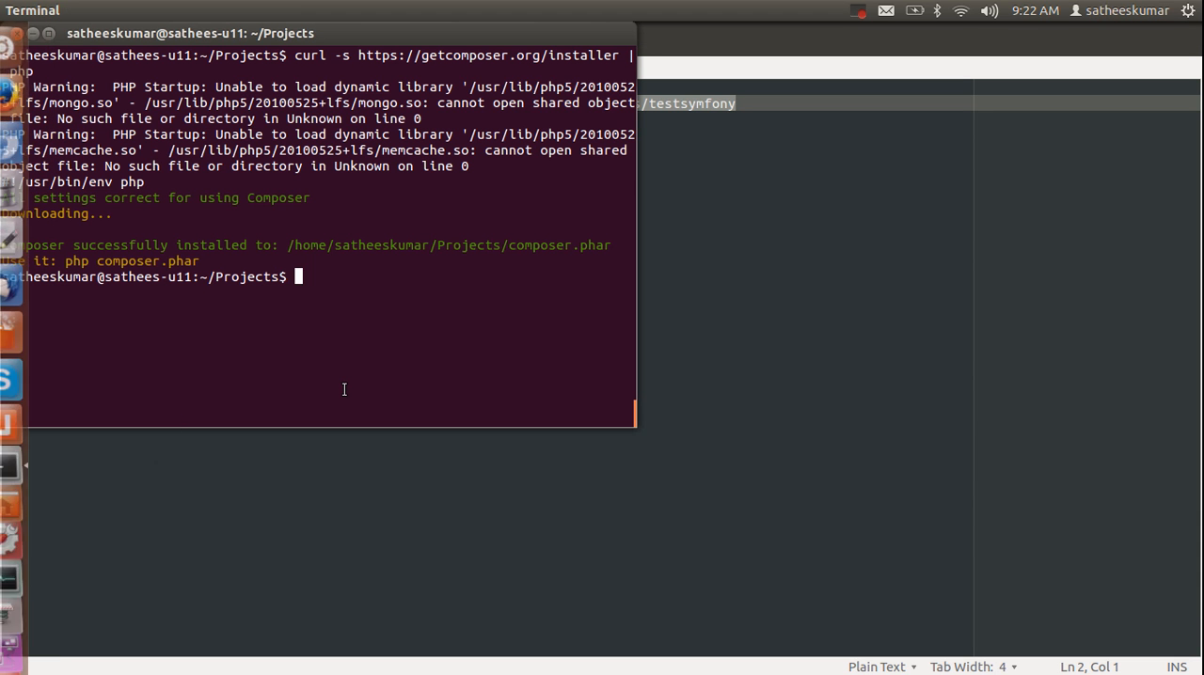
Step: Enter sudo php composer.phar create-project for ~/Projects/testsymfony, highlighting php and composer.phar
text(php composer.phar create-project symfony/framework-standard-edition ~/Projects/testsymfony)
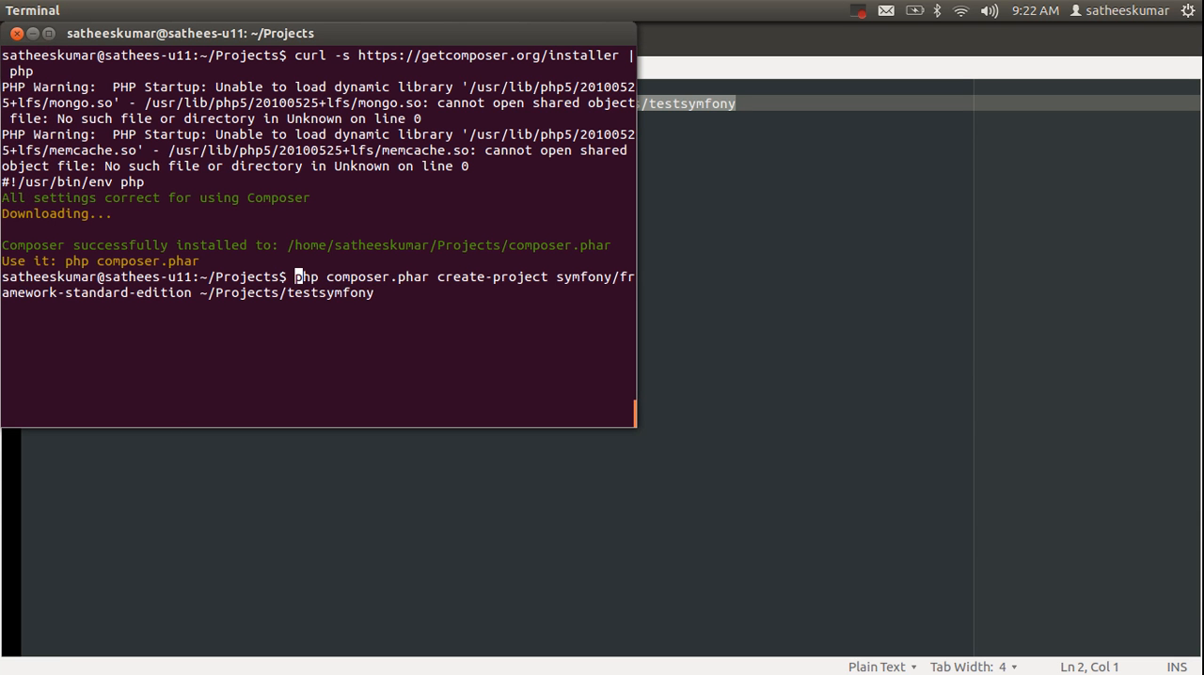
text(sudo)
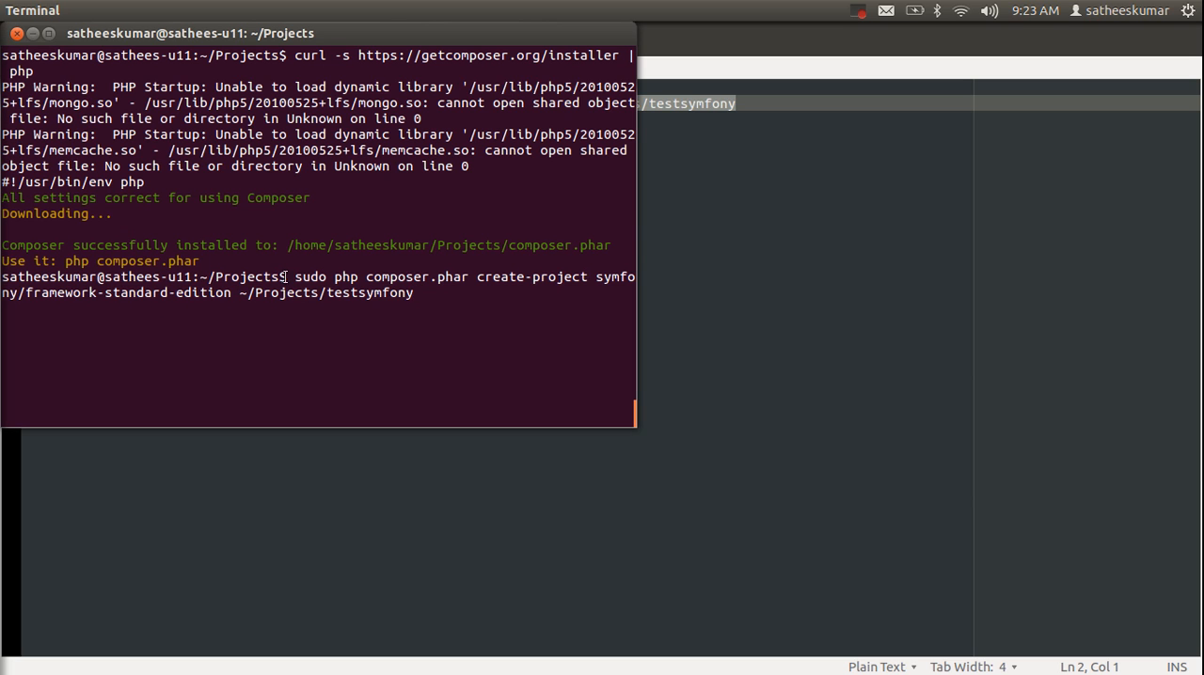
double_click(310, 277)
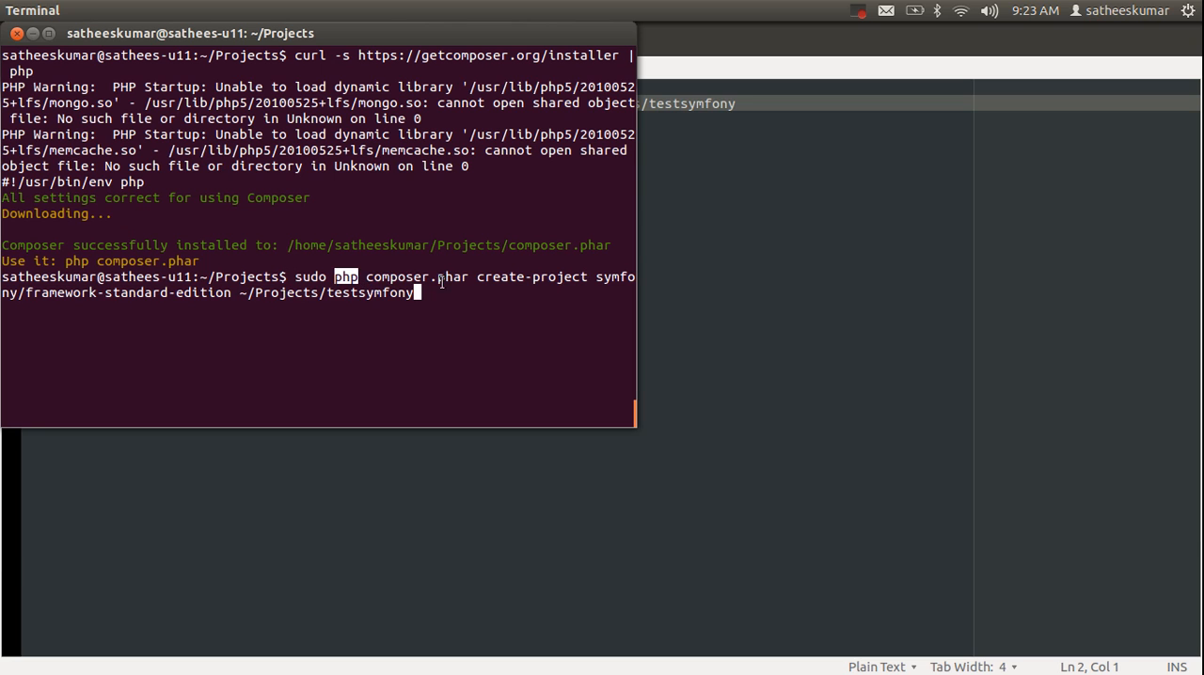
double_click(416, 276)
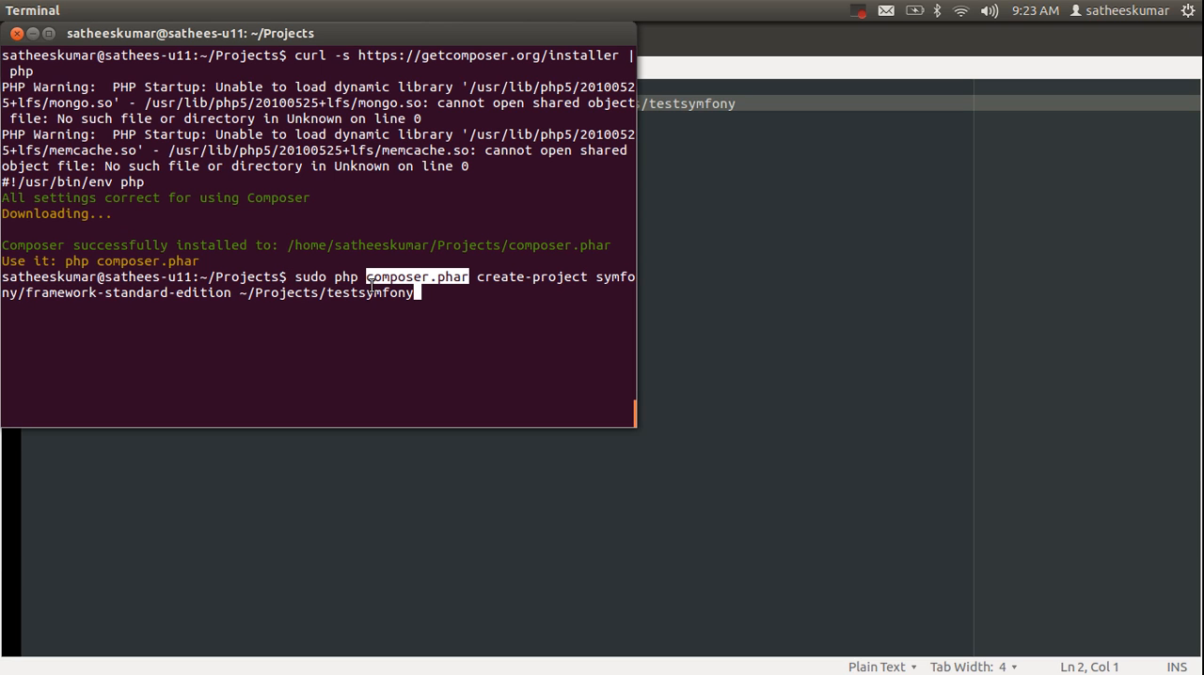
mouse_move(554, 280)
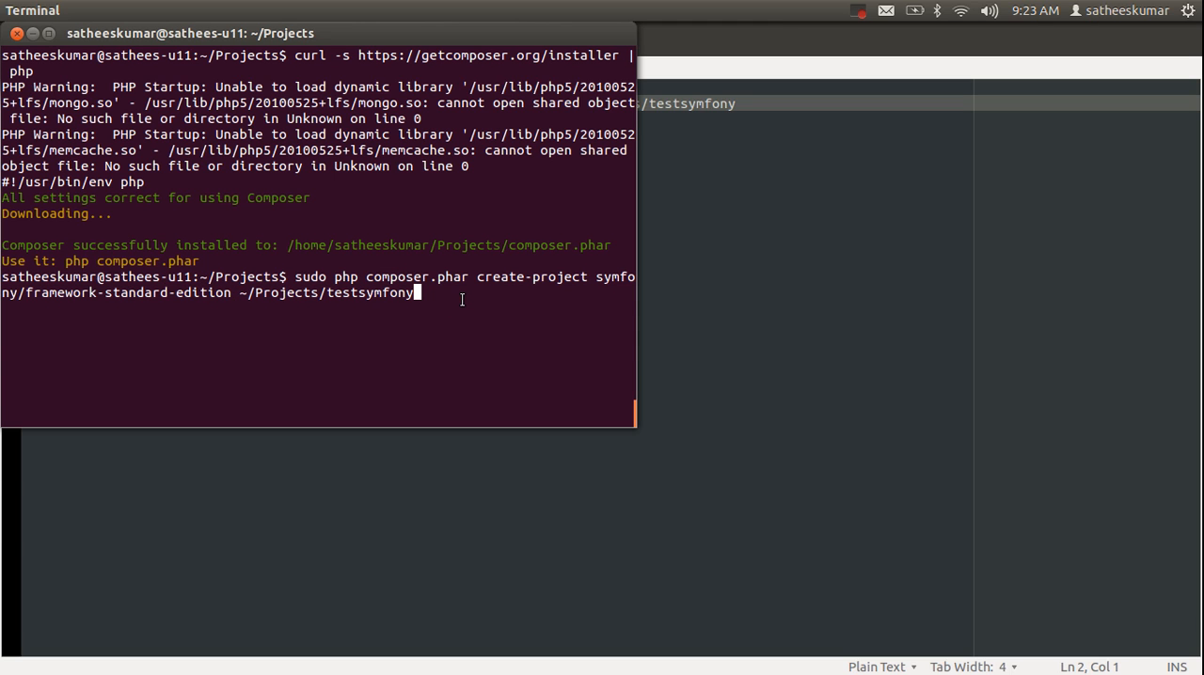
Step: Run the sudo create-project command for symfony/framework-standard-edition into testsymfony
key(Return)
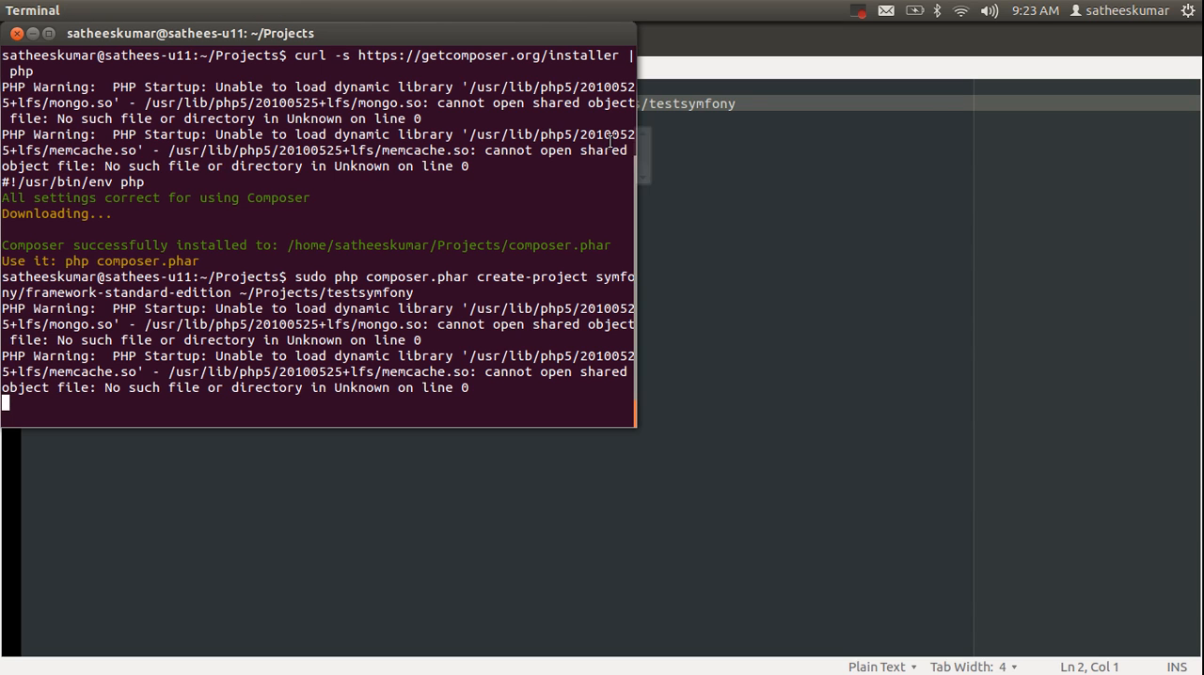
mouse_move(892, 32)
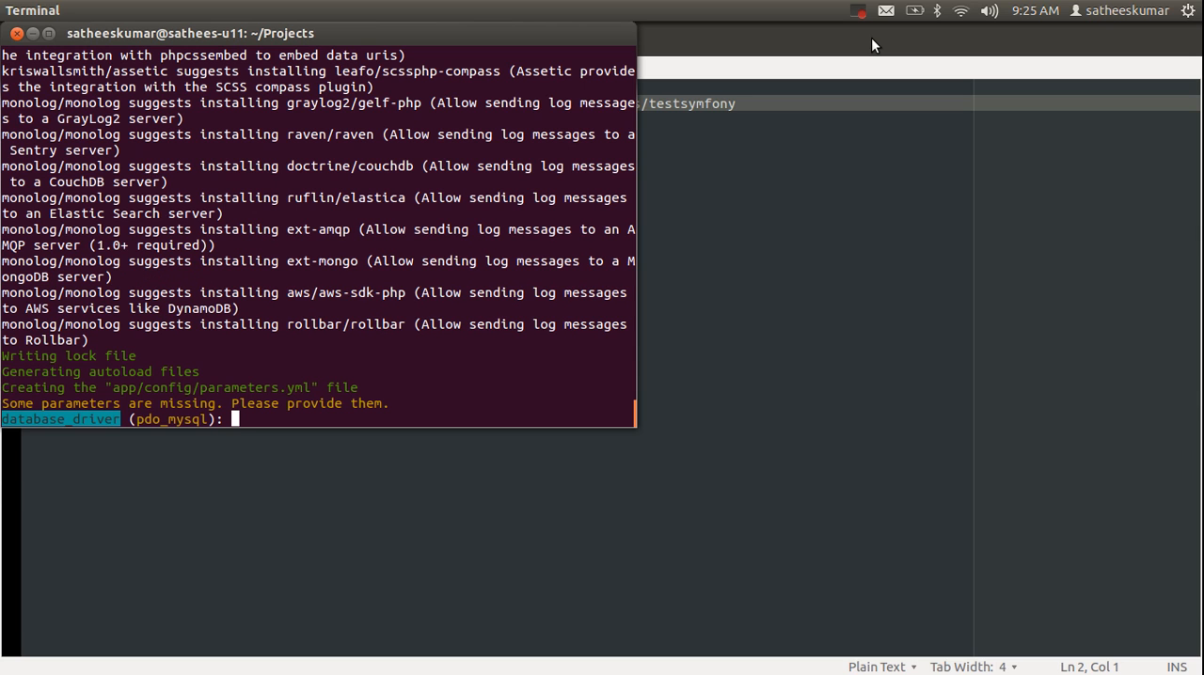
Step: Keep the default database driver pdo_mysql, host 127.0.0.1, empty port and name symfony
key(Return)
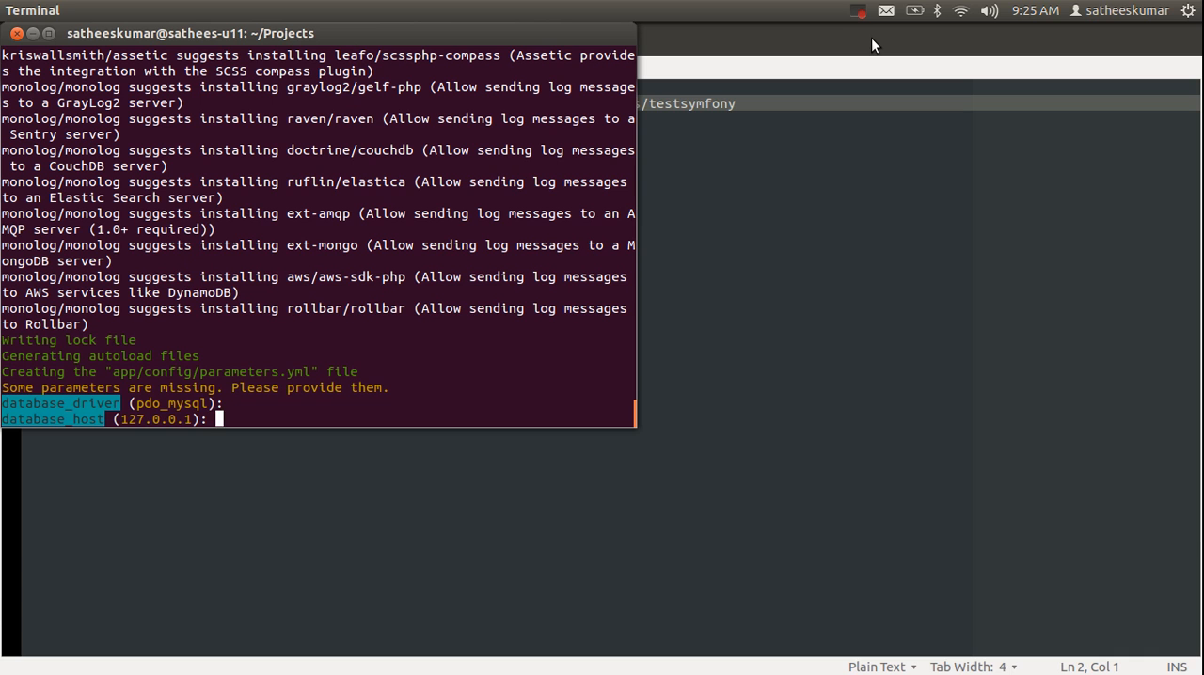
key(Return)
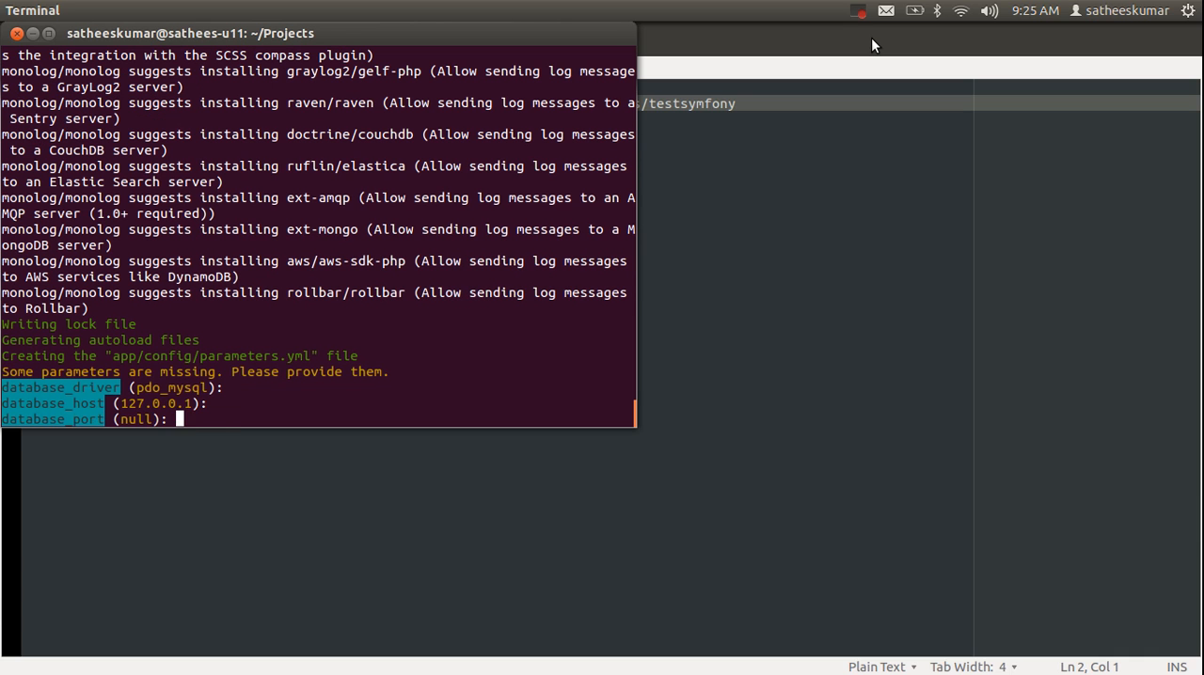
key(Return)
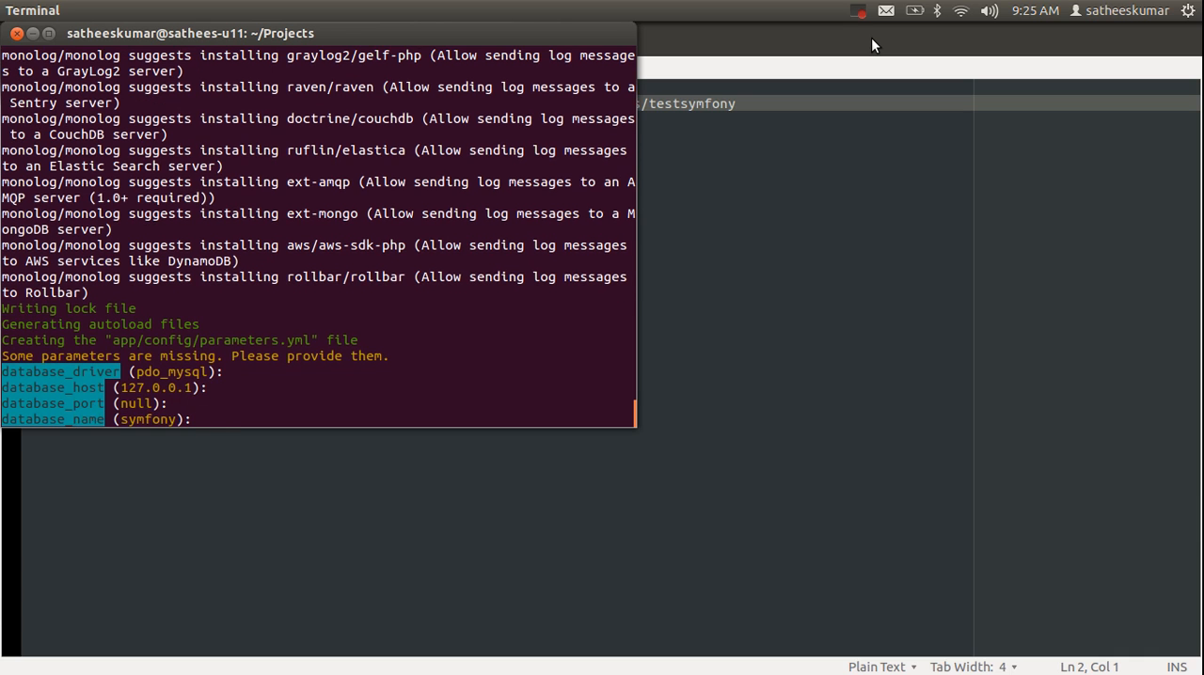
key(Return)
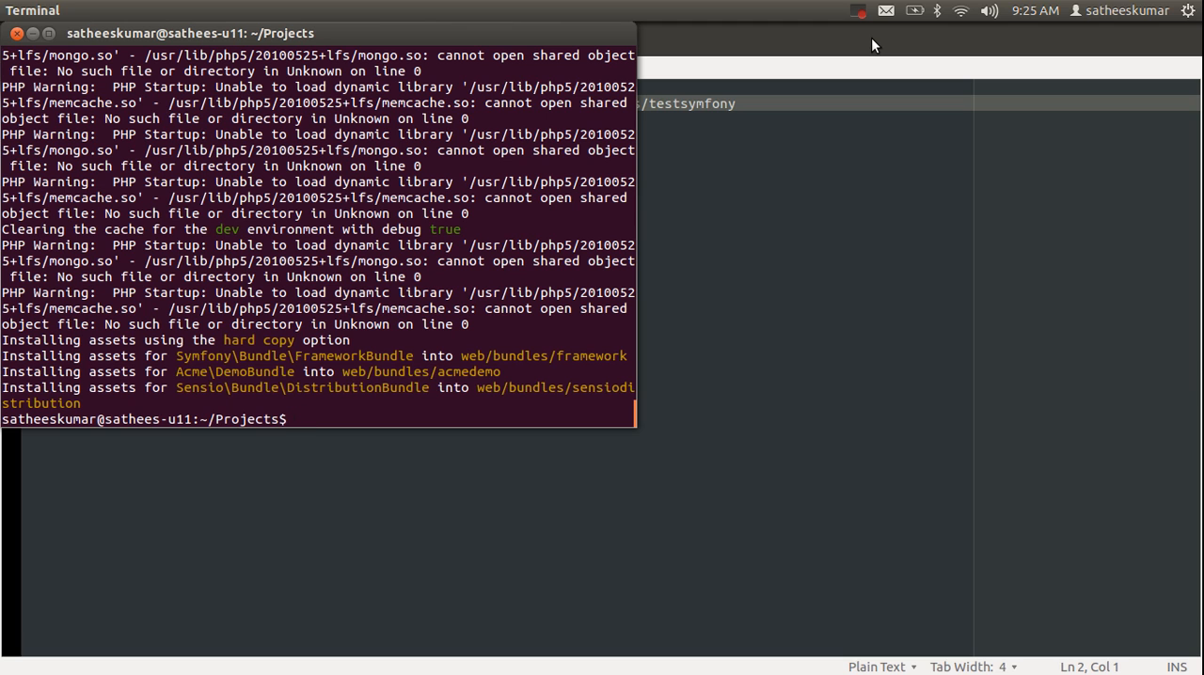
Step: Filter the Projects listing with ls -alrt | grep testsymfony to find the root-owned folder
text(ls -alrt)
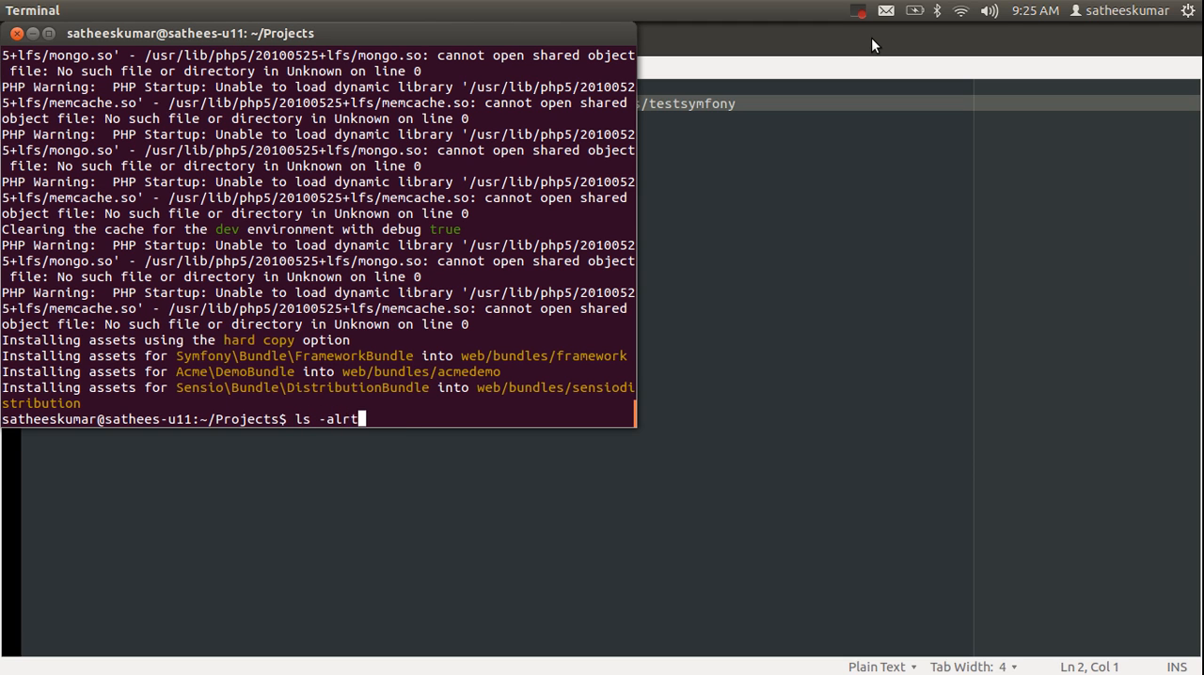
text(| grep ts)
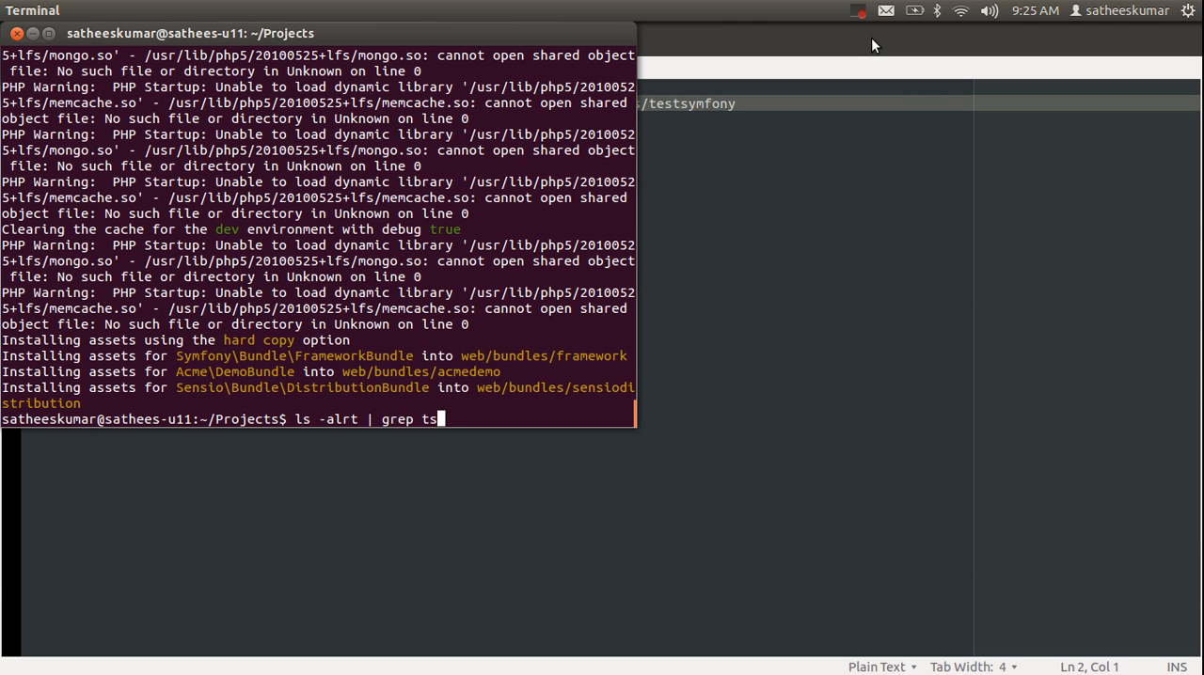
text(estsymfony/)
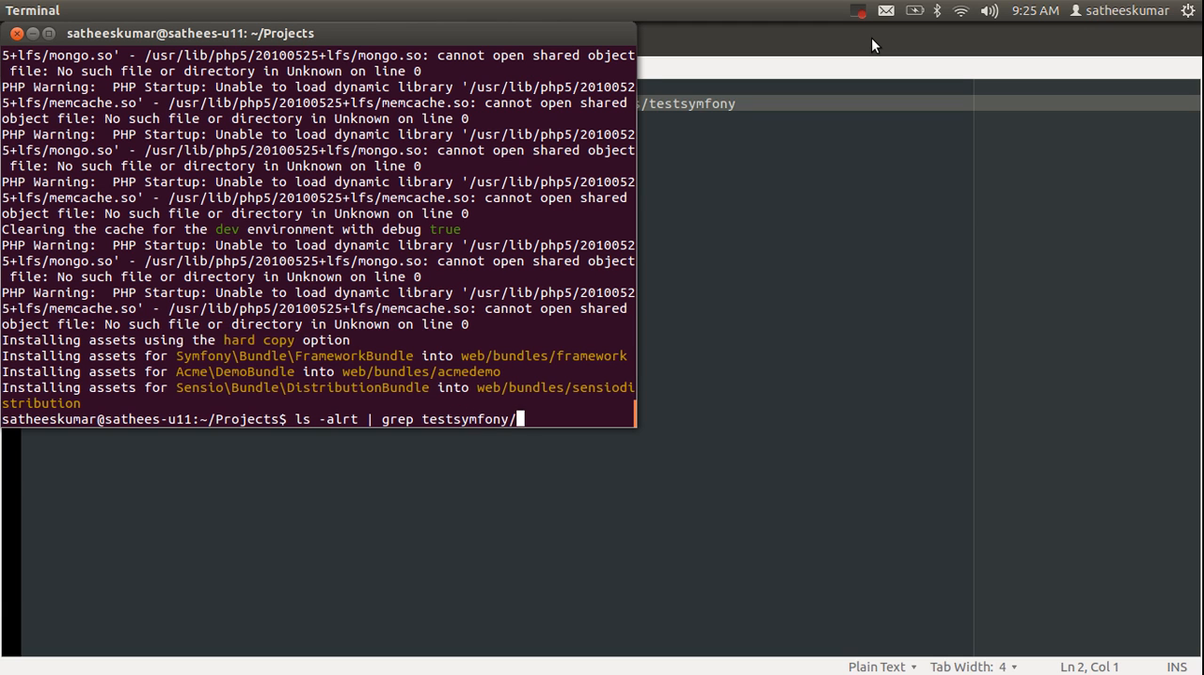
key(Return)
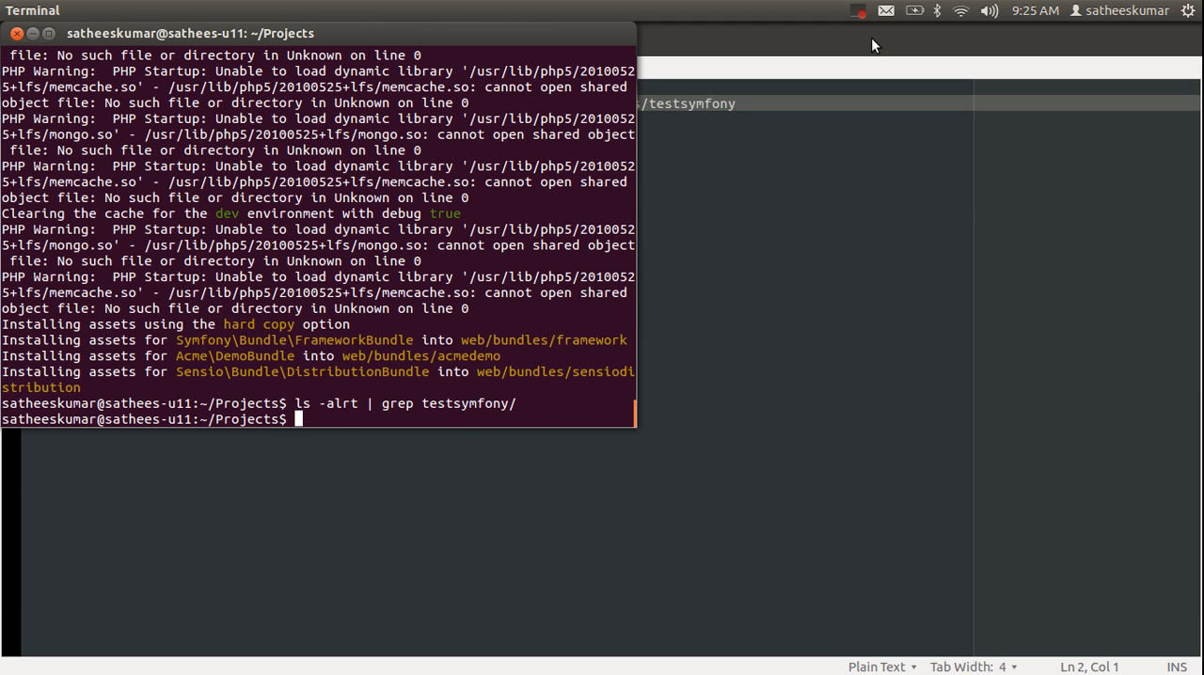
key(Return)
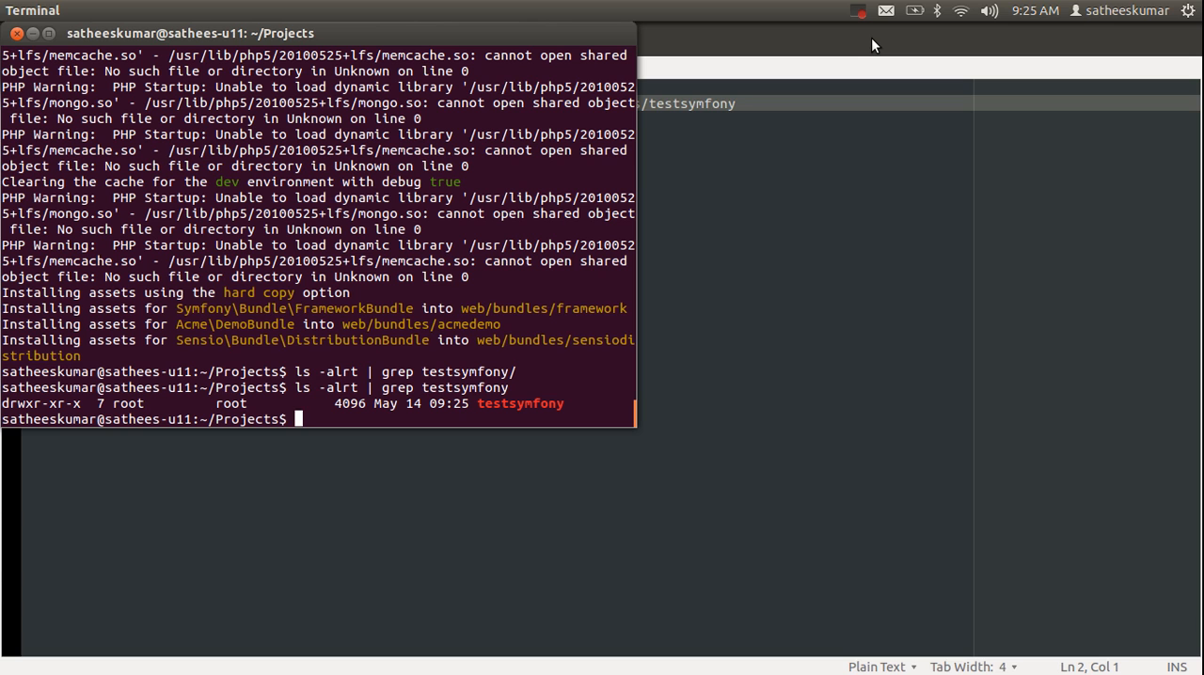
Step: From /var/www, run sudo ln -s ~/Projects/testsymfony/web testsymfony
text(cd /var/ww/)
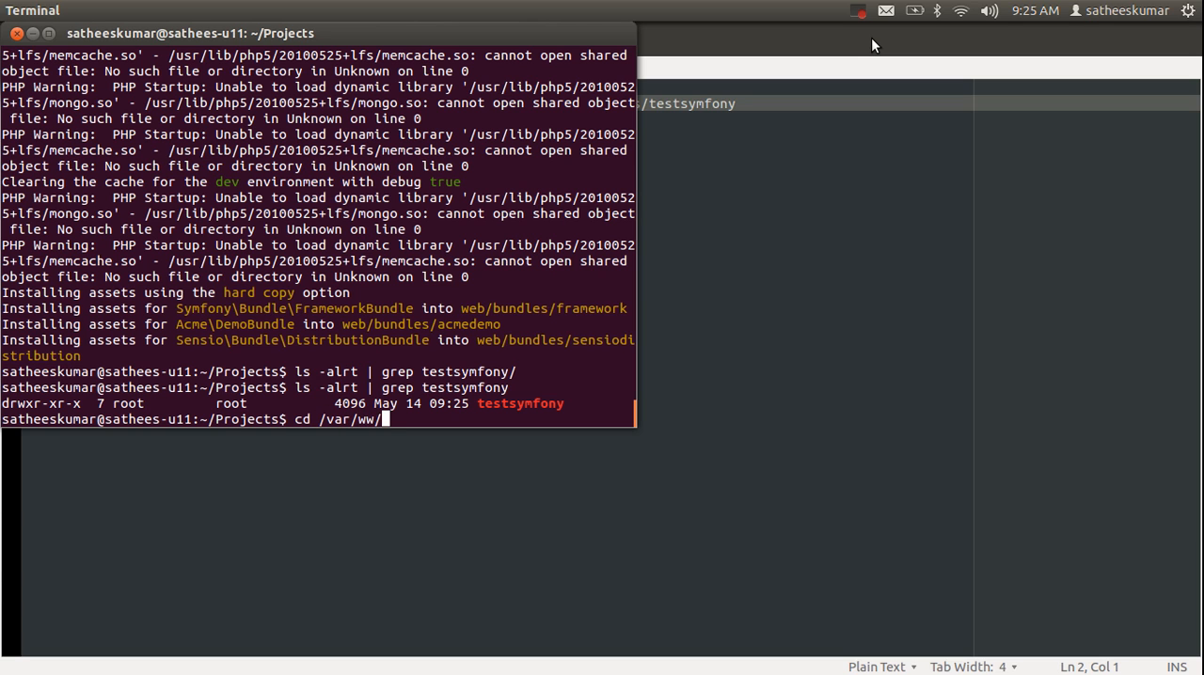
key(Return)
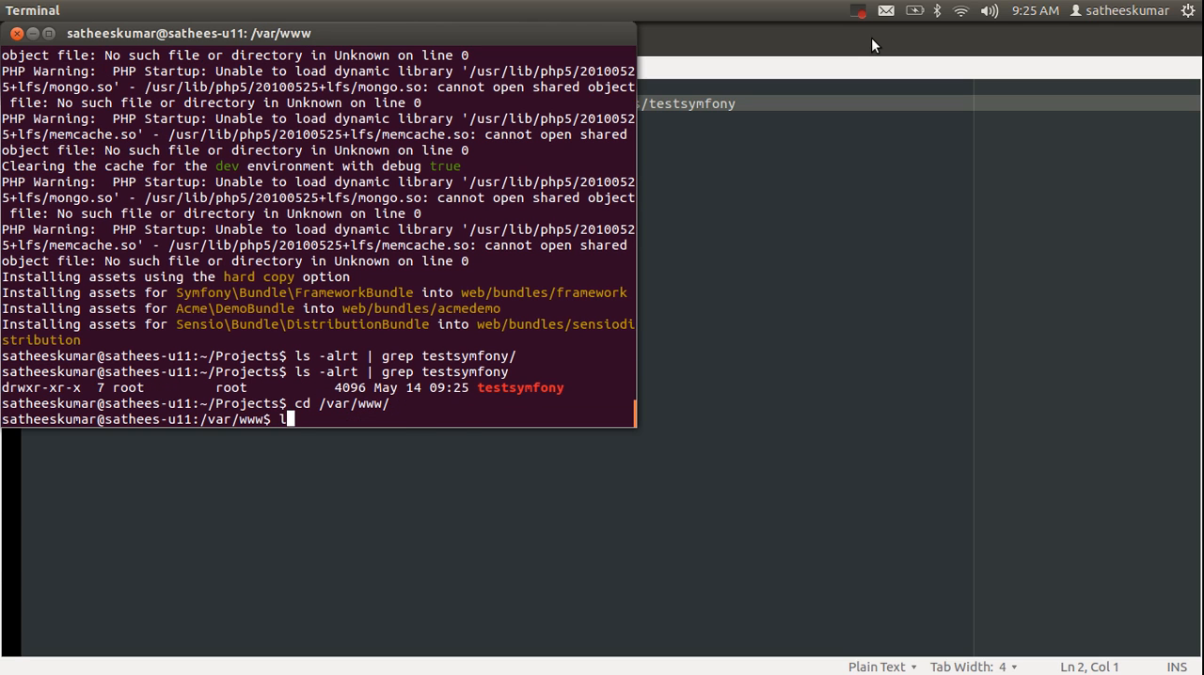
text(sud)
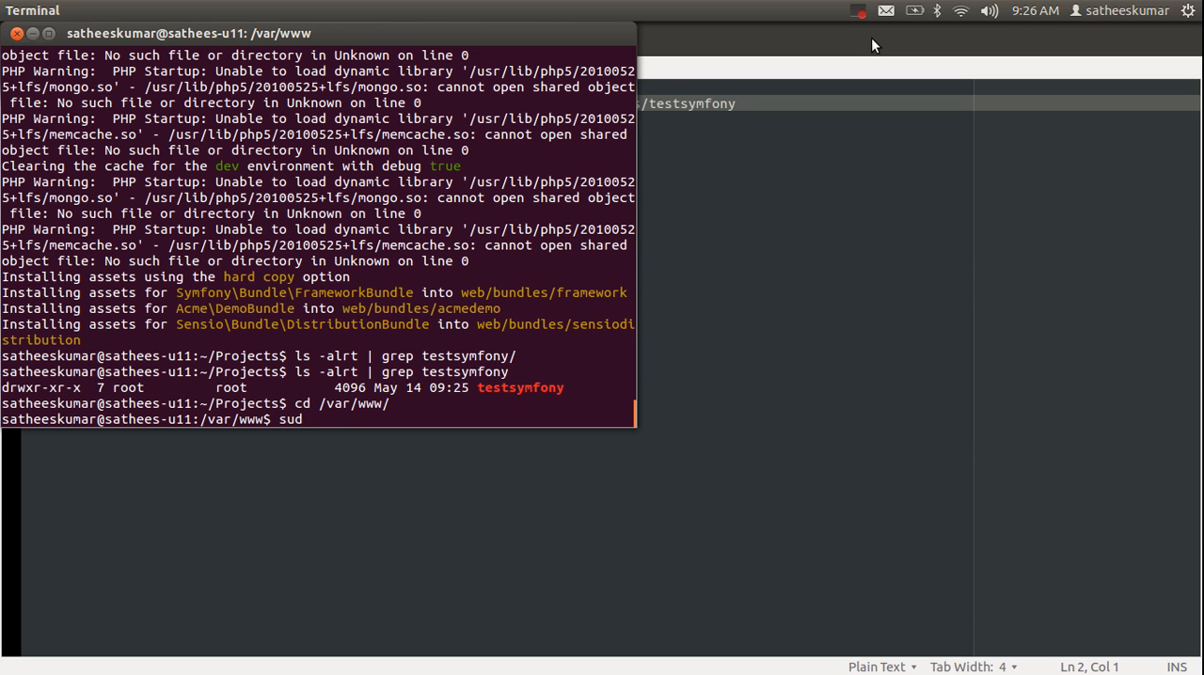
text(o ln -s)
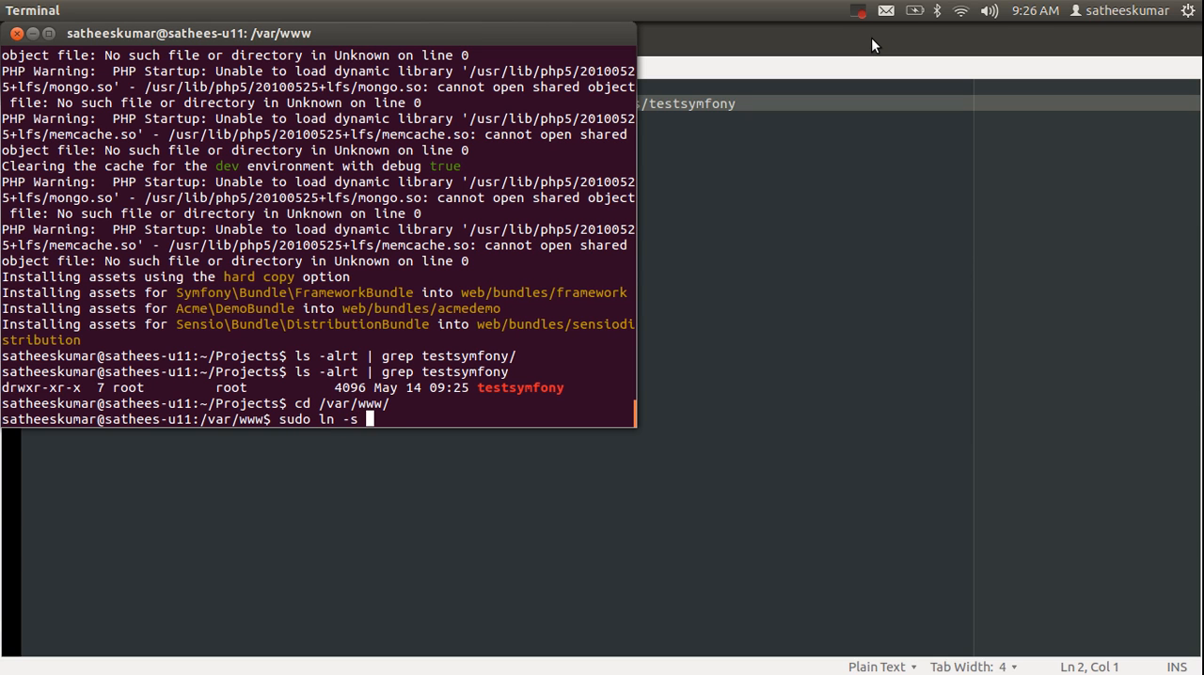
text(~/Project)
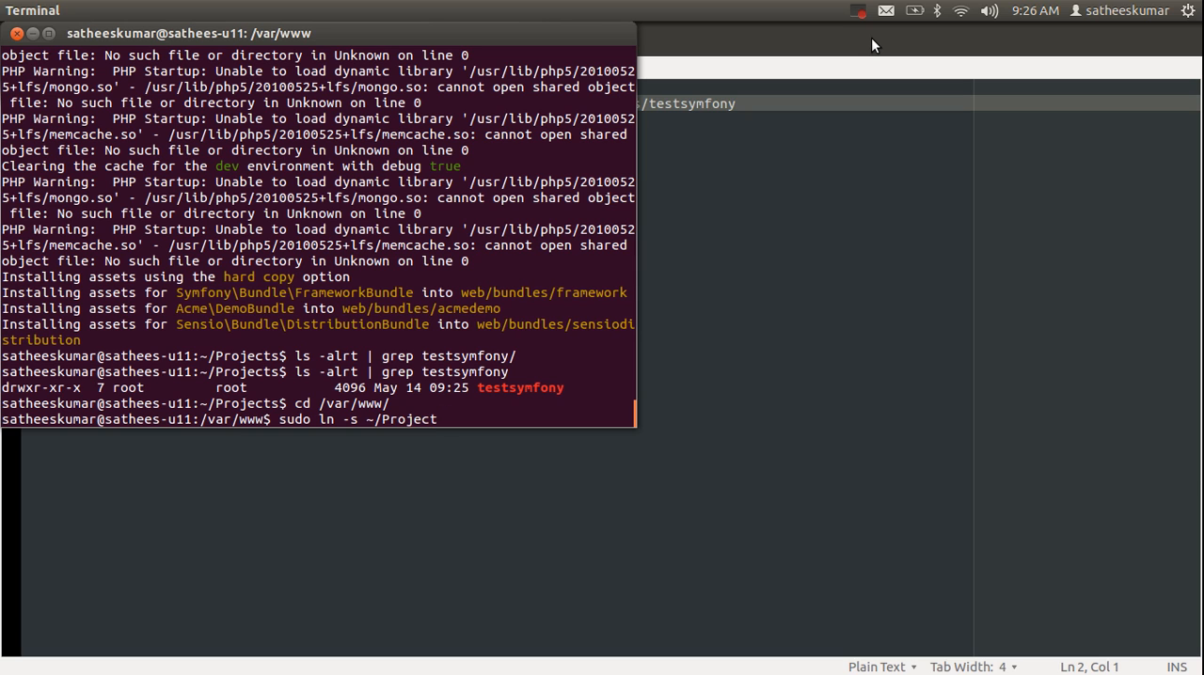
text(s/test)
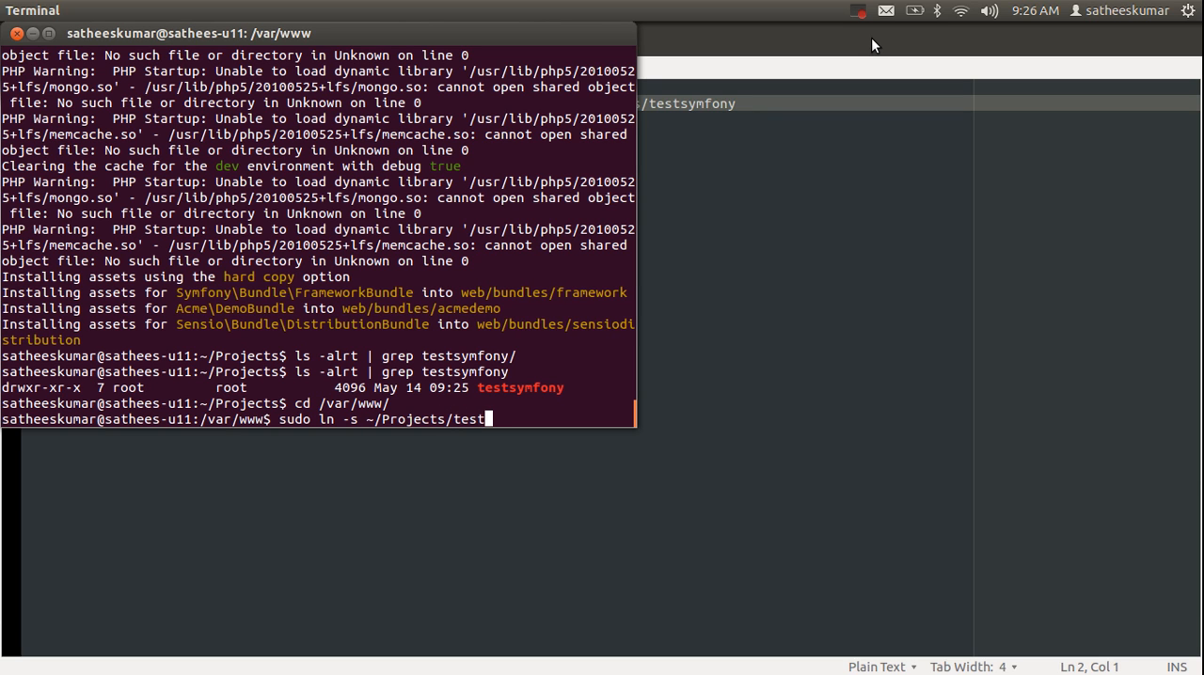
text(symfony/)
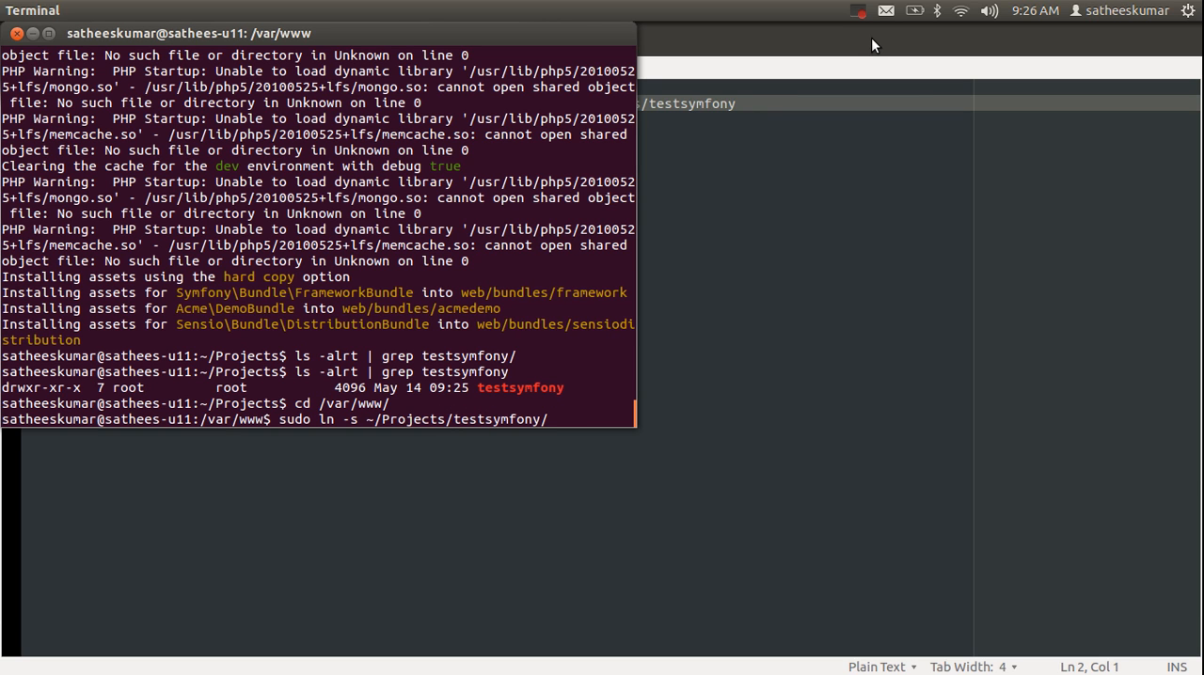
text(web)
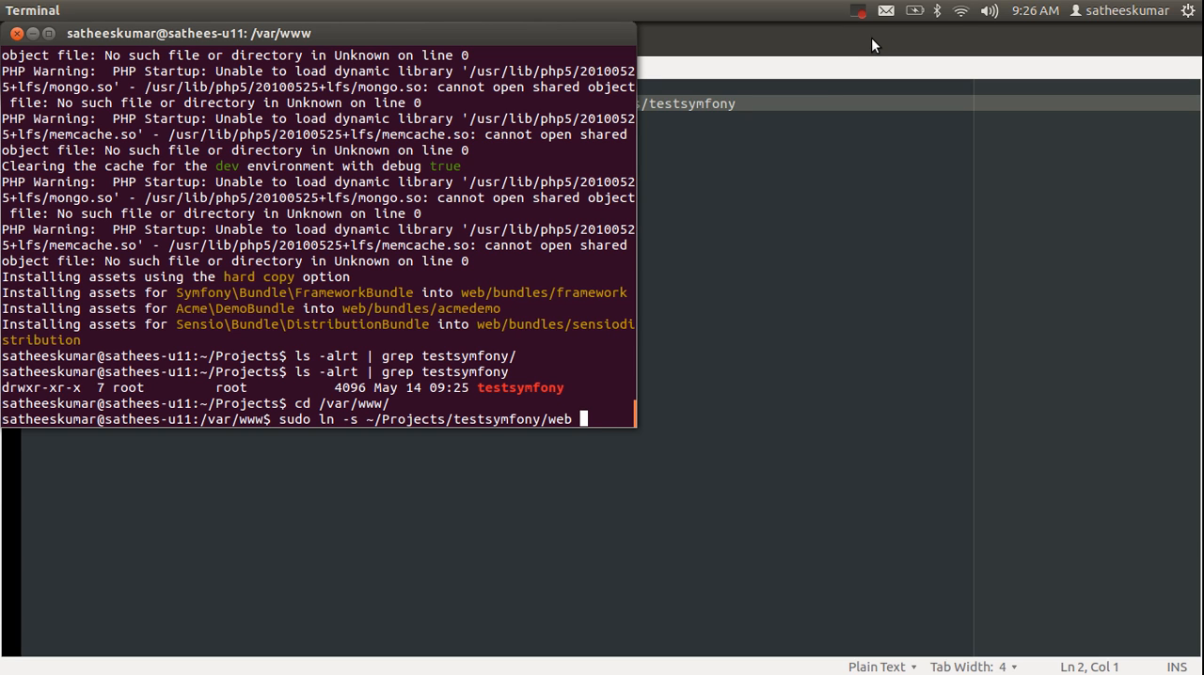
text(tes)
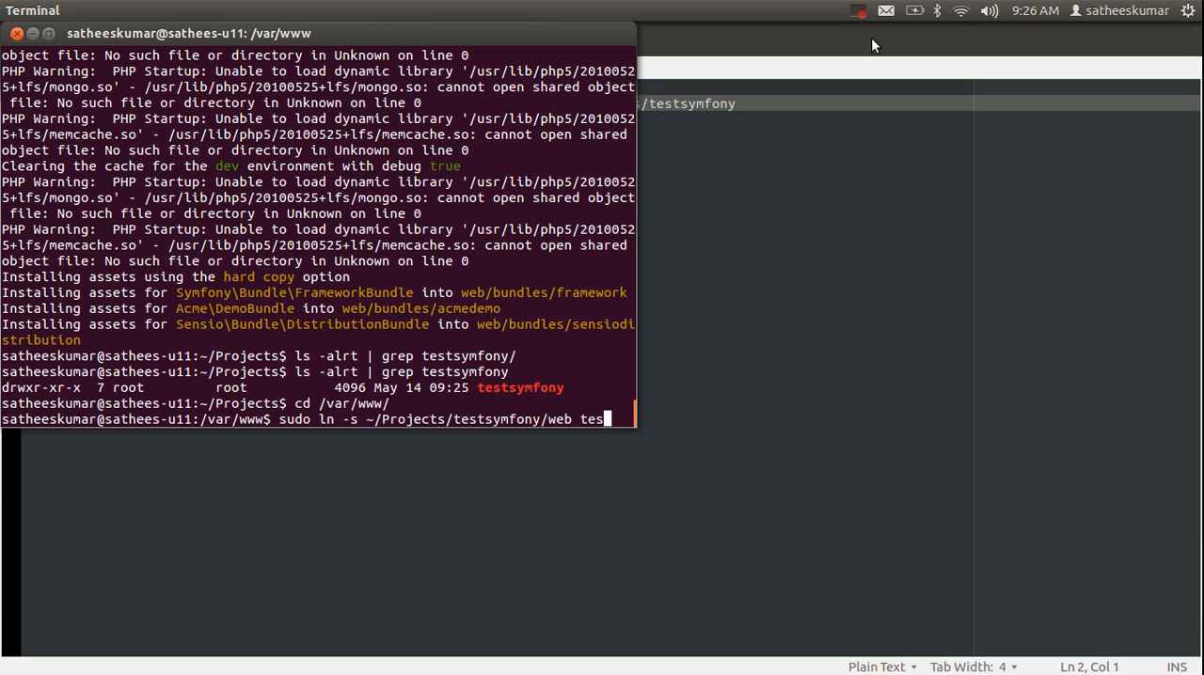
key(Return)
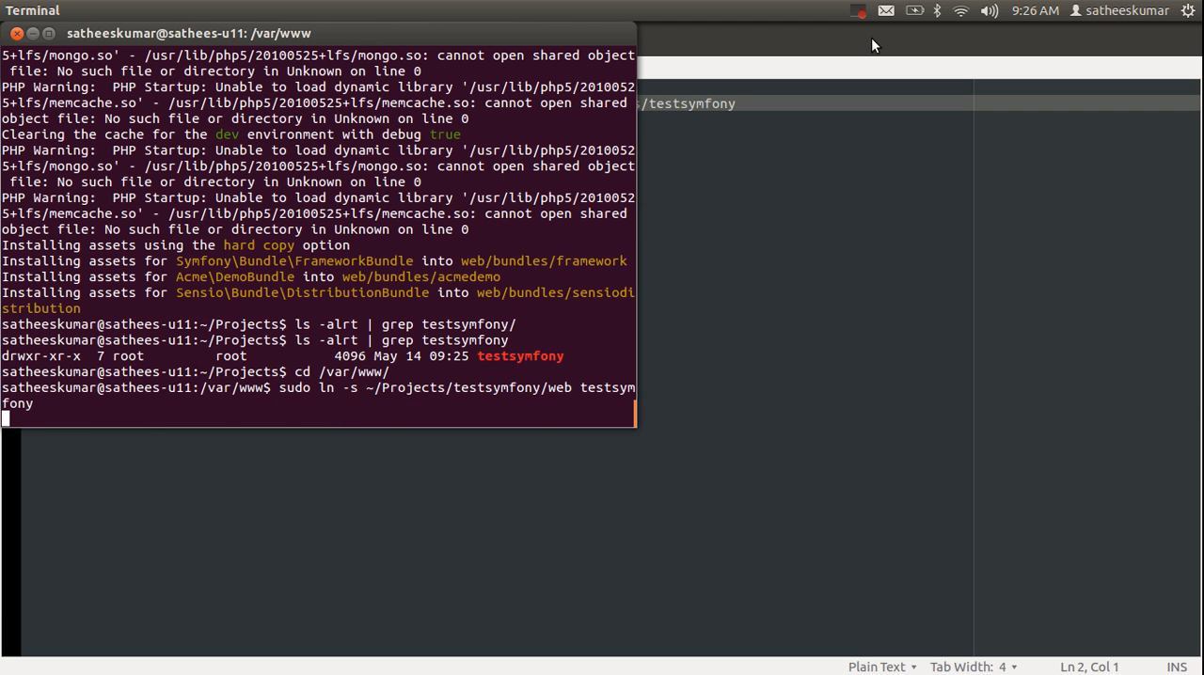
key(Return)
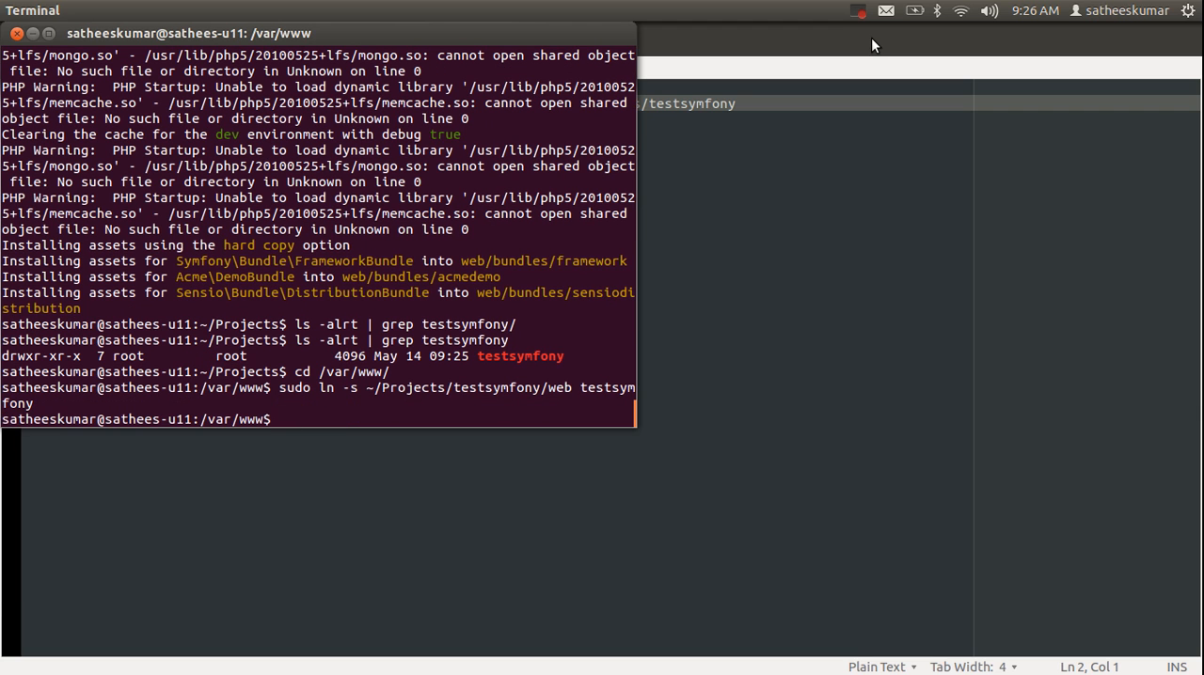
Step: Check with ls -alrt | grep testsymfony that the link points to Projects/testsymfony/web
text(ls -alrt | grep testsymfony)
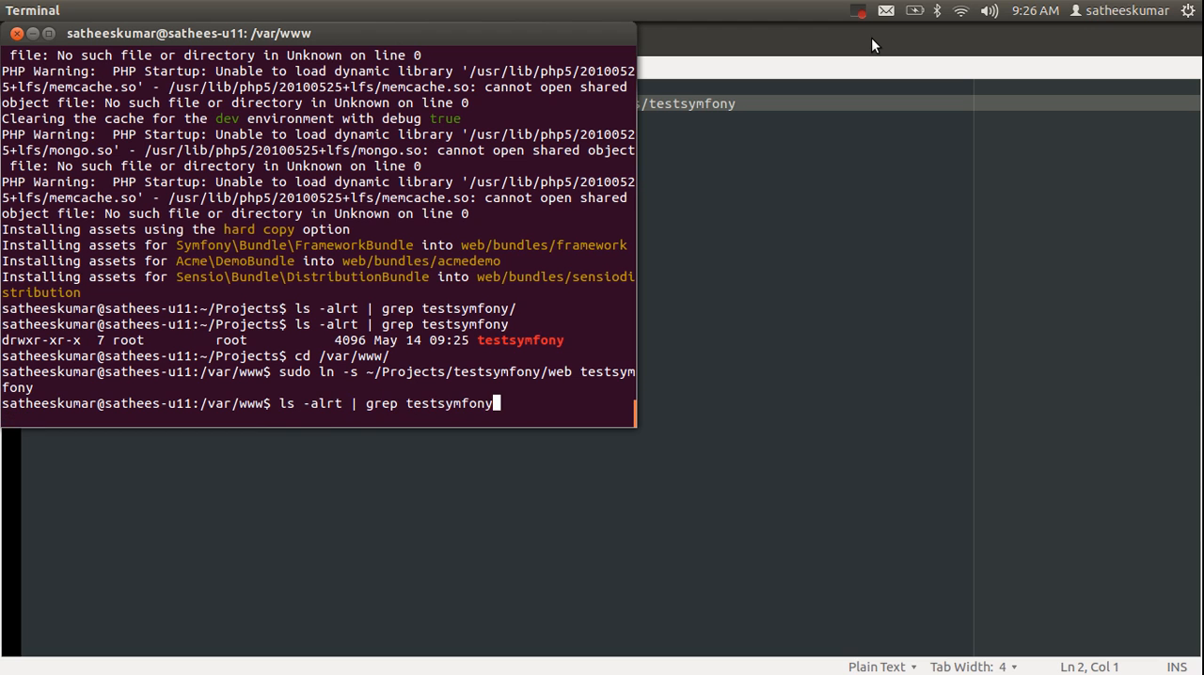
key(Return)
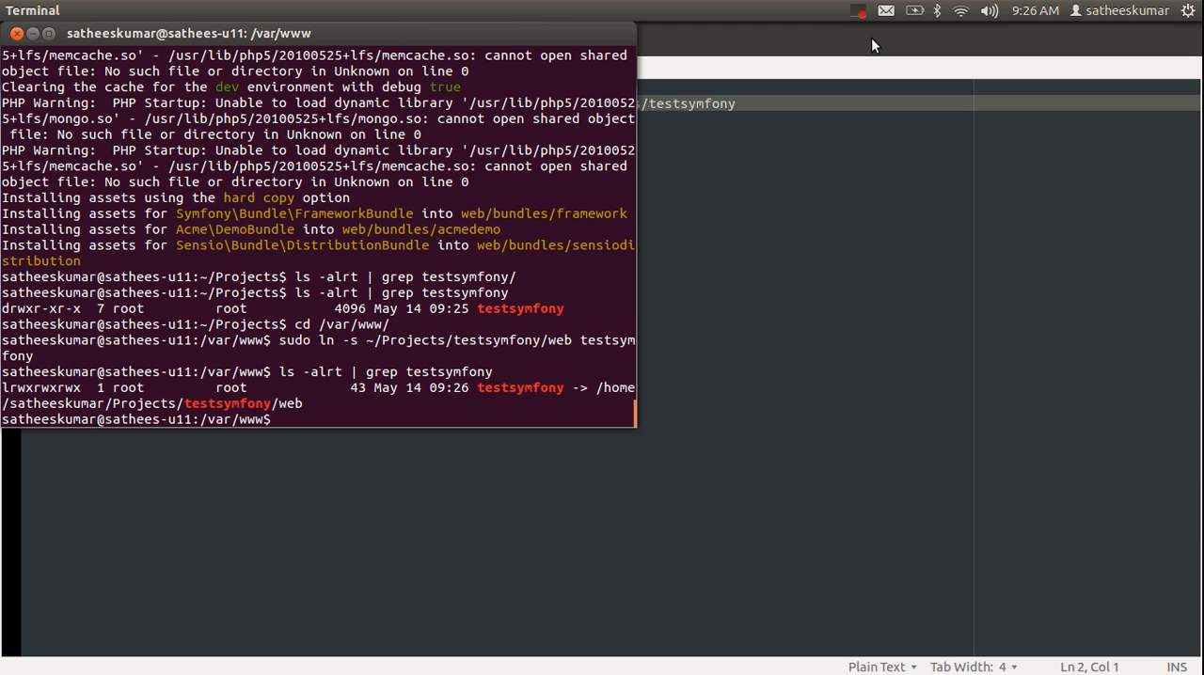
mouse_move(493, 406)
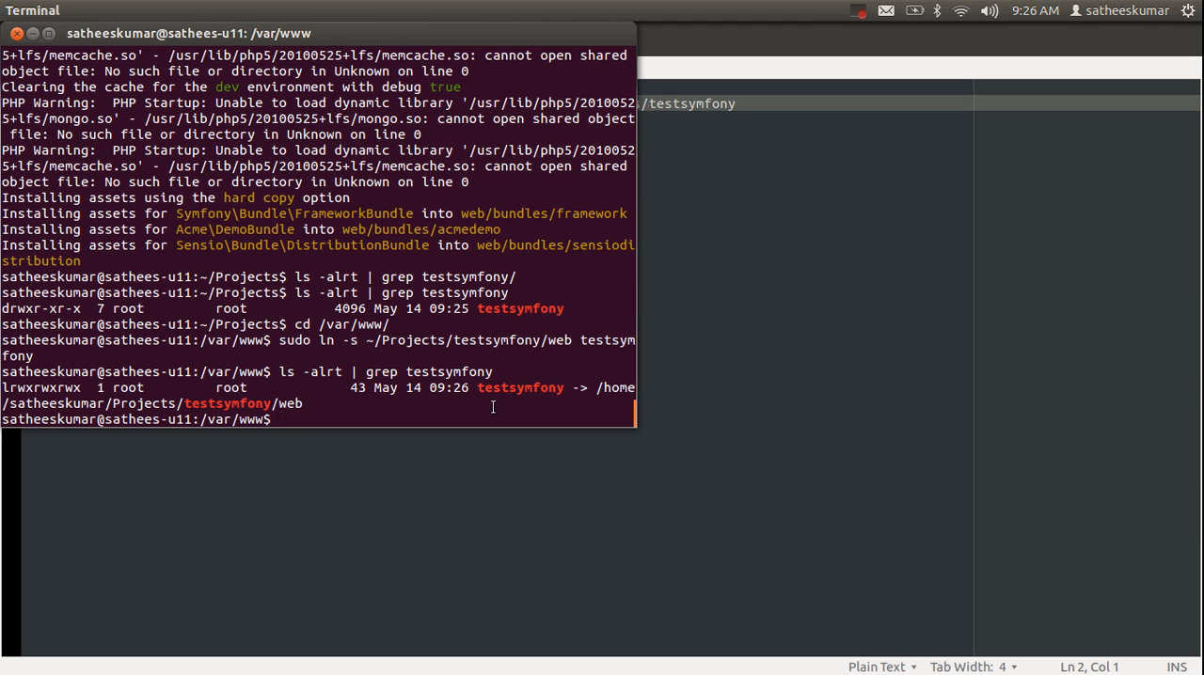
double_click(521, 387)
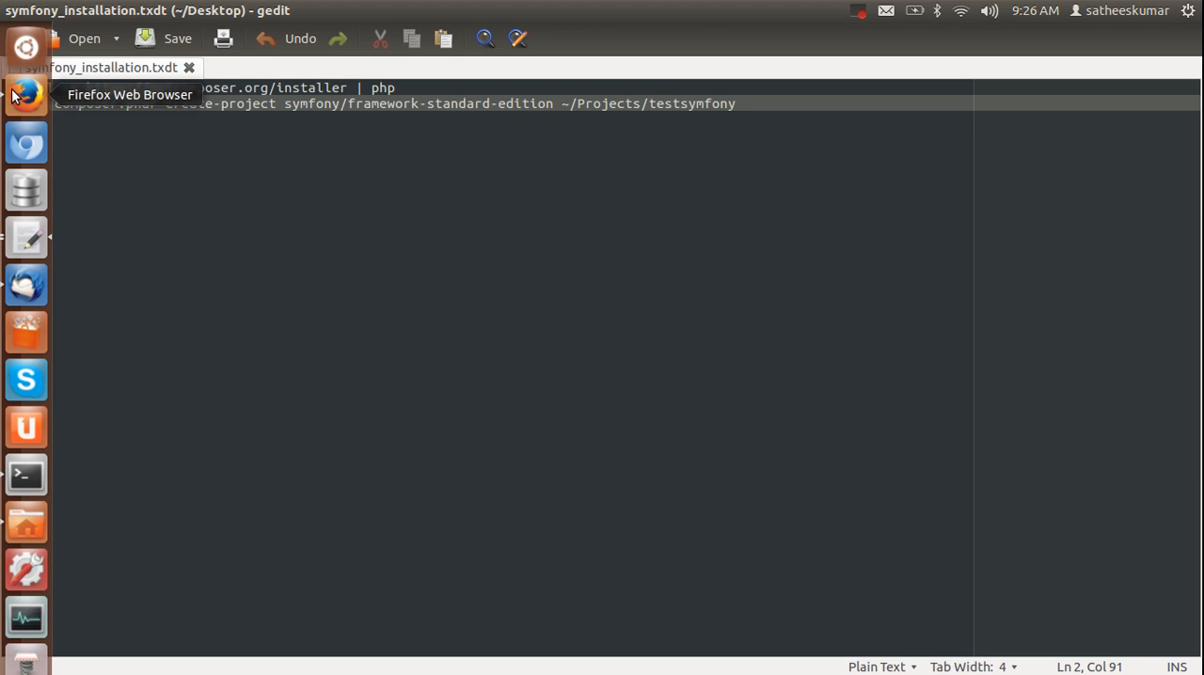
Step: Launch Firefox and load localhost/testsymfony/app_dev.php, revealing the classes.php cache-write RuntimeException
click(26, 93)
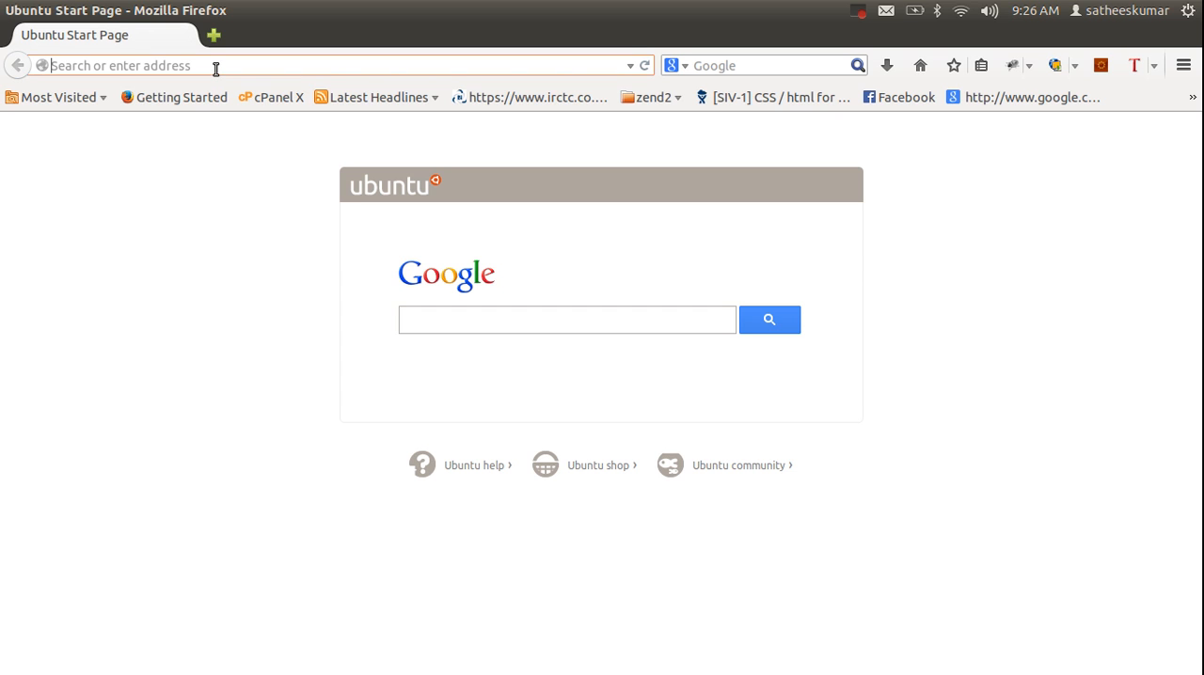
text(localhost/)
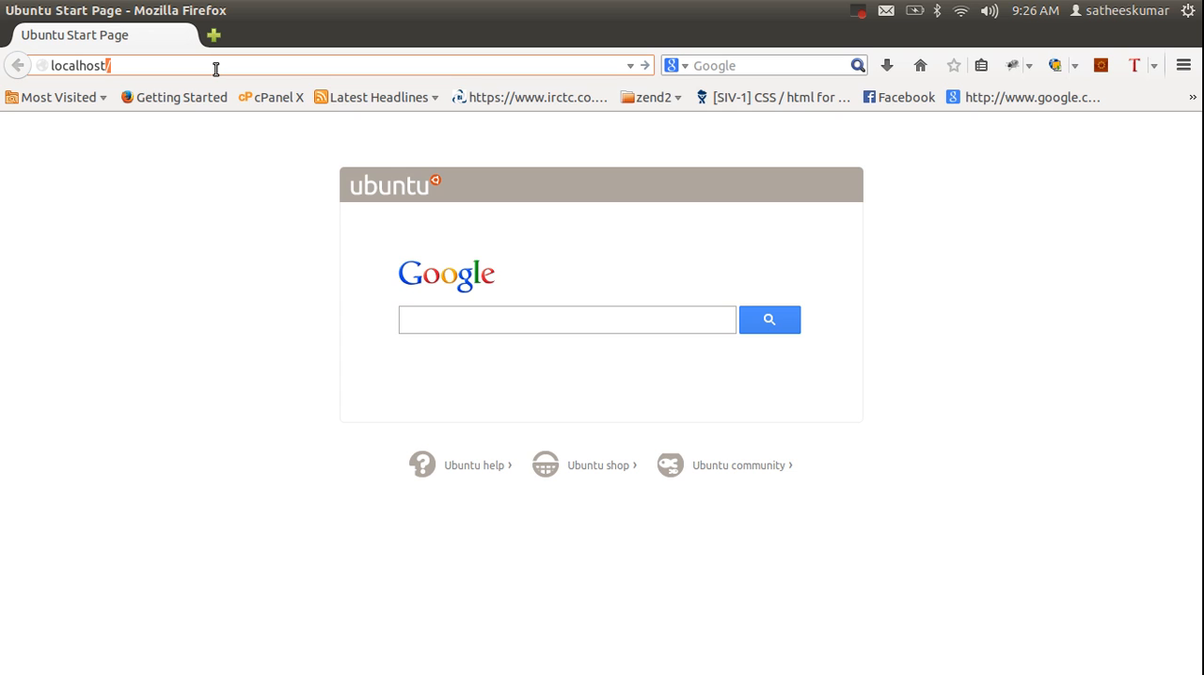
text(test)
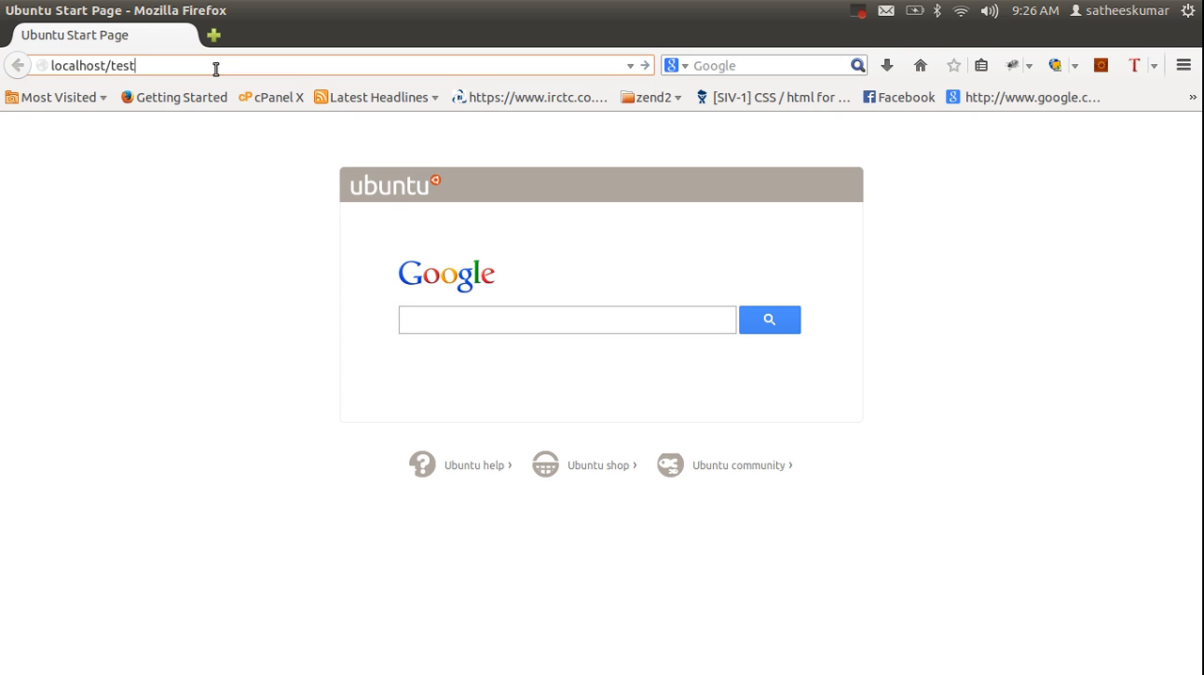
text(symfony2)
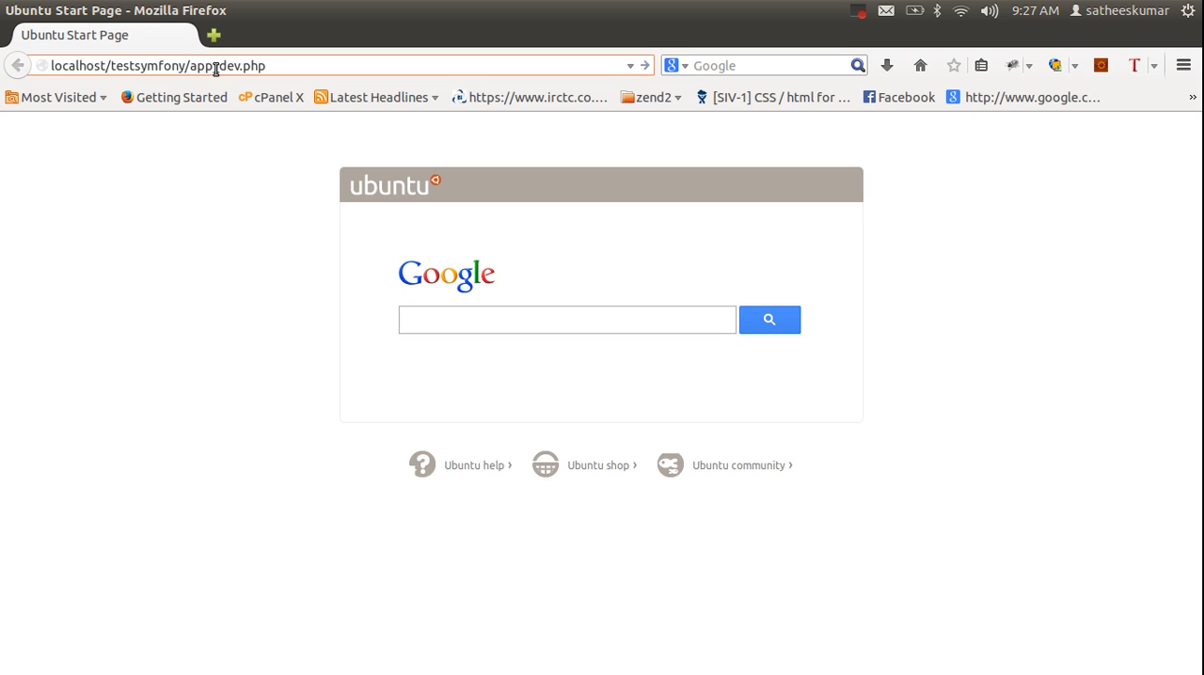
key(Return)
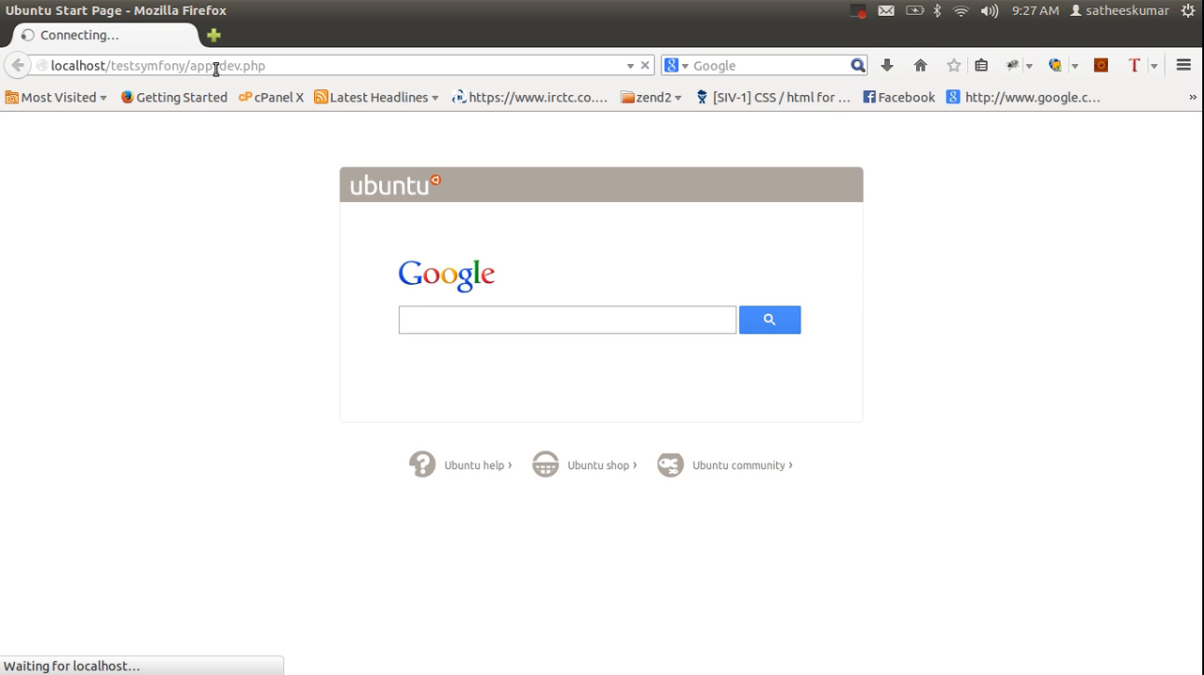
click(567, 319)
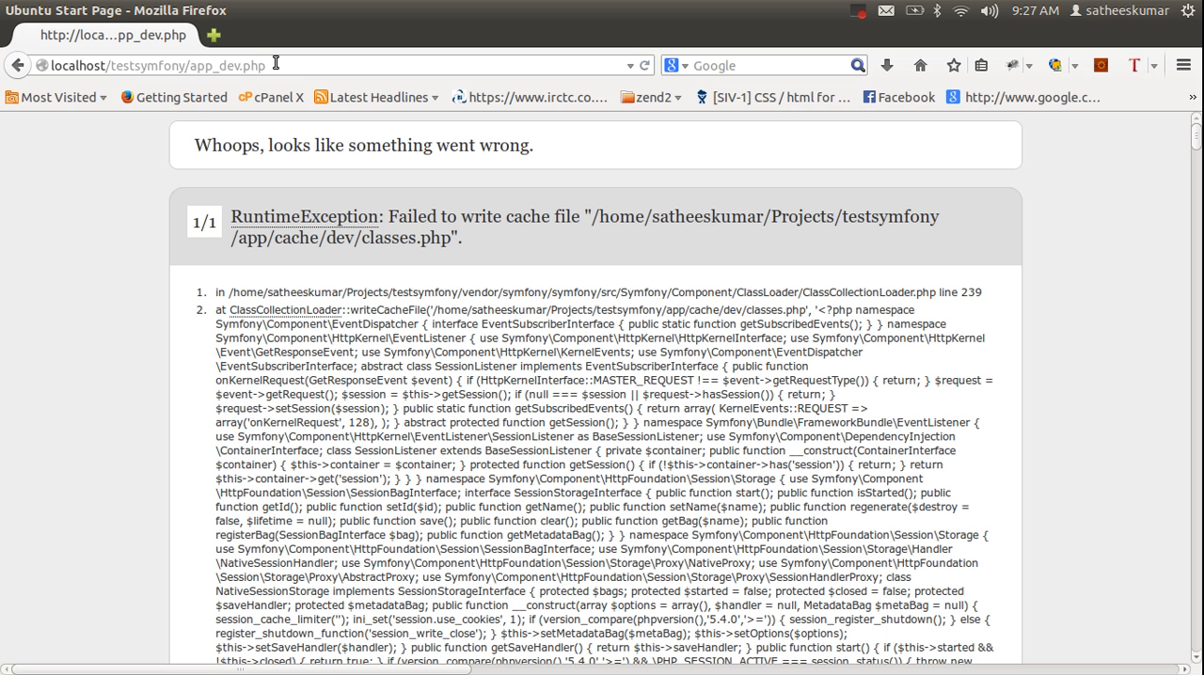
mouse_move(41, 172)
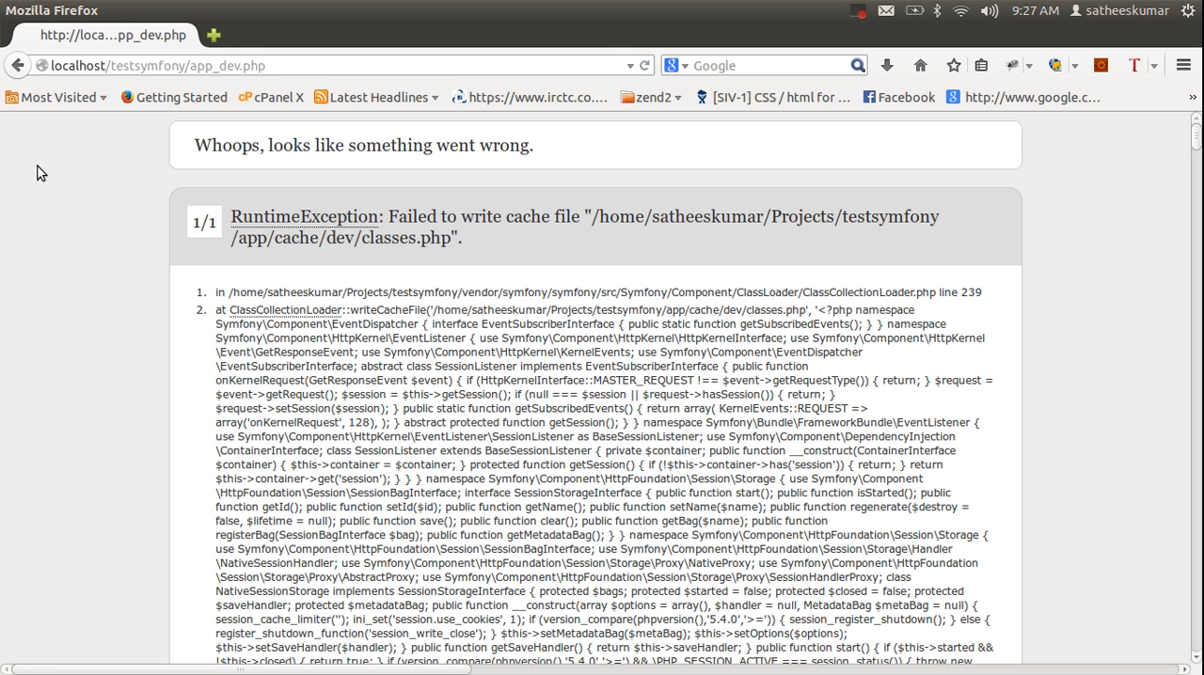
mouse_move(27, 252)
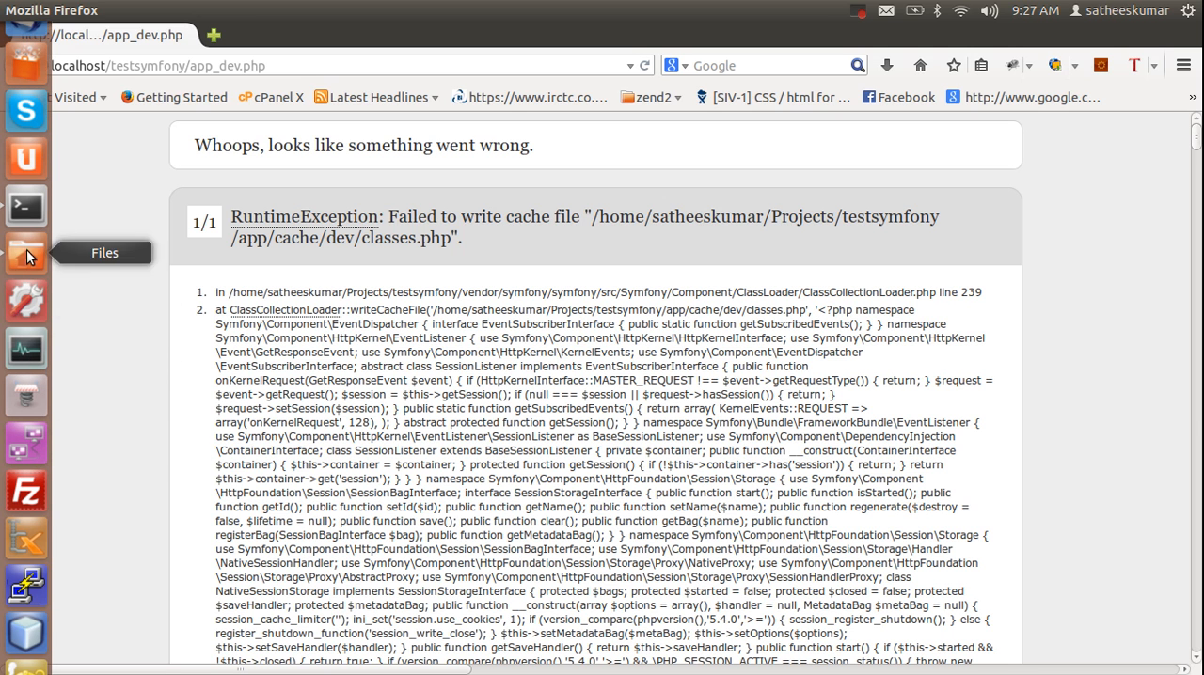
Step: Bring the terminal window back to the front from the Unity launcher
click(26, 205)
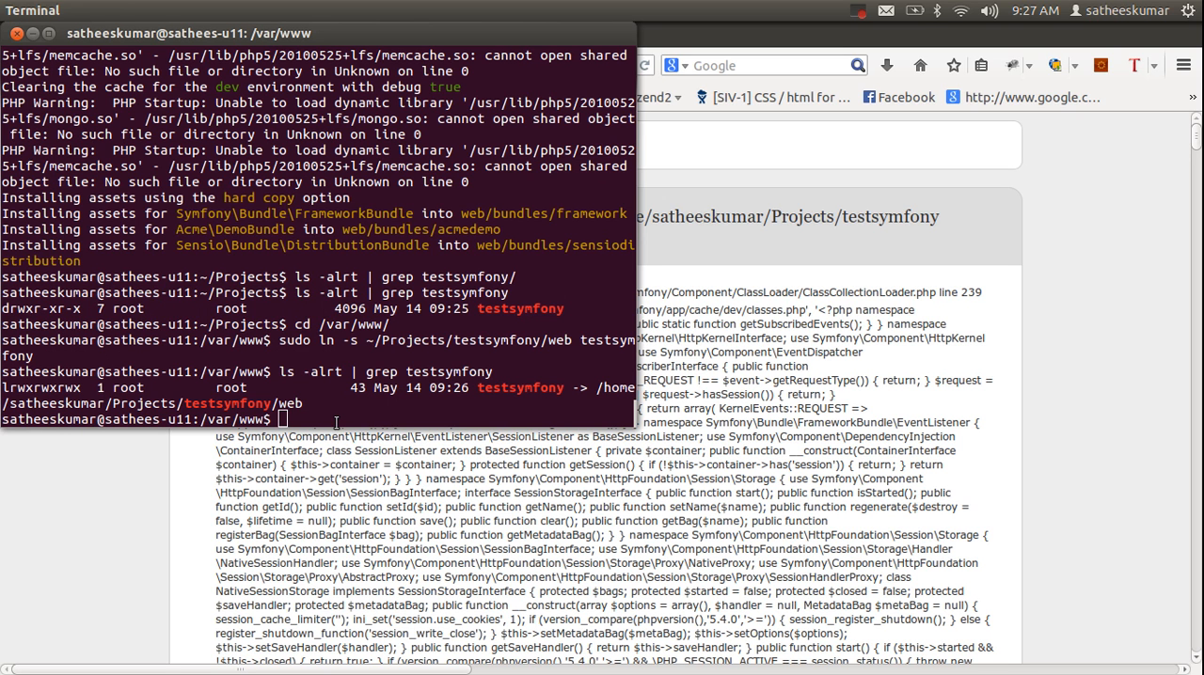
Step: Recursively set 777 permissions on ~/Projects/testsymfony/app/cache with sudo chmod -R
text(cd ~/Projects/testsymfony/app)
text(sudo c)
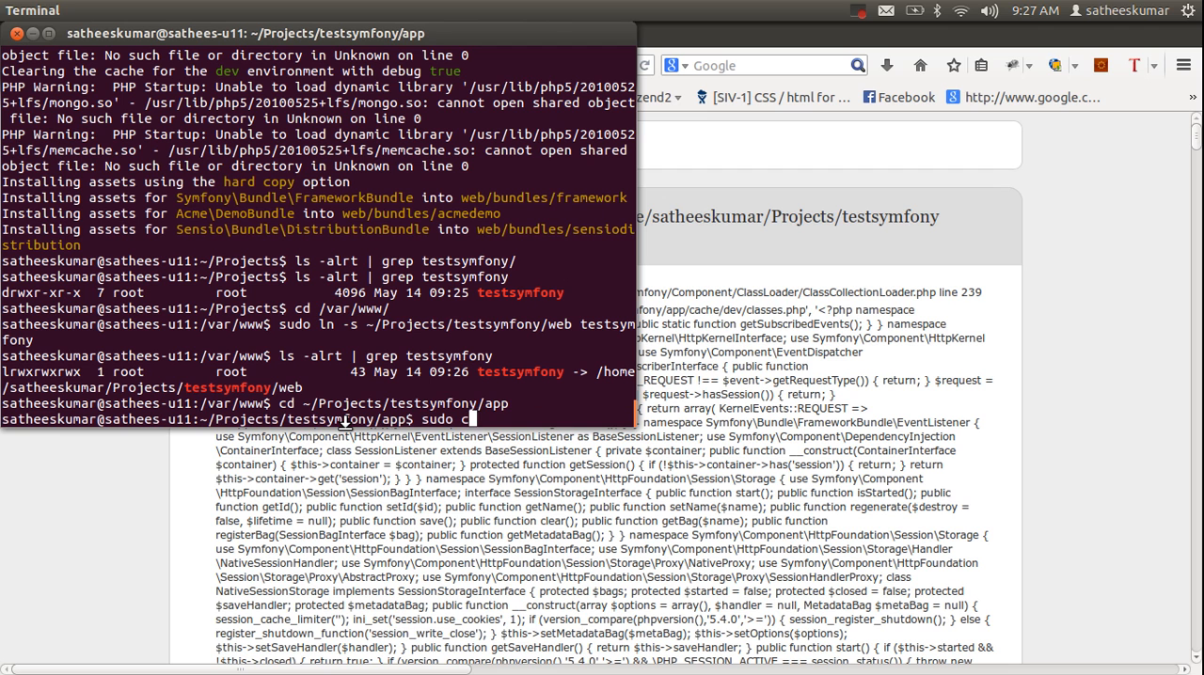
text(hmod -R 777 cache)
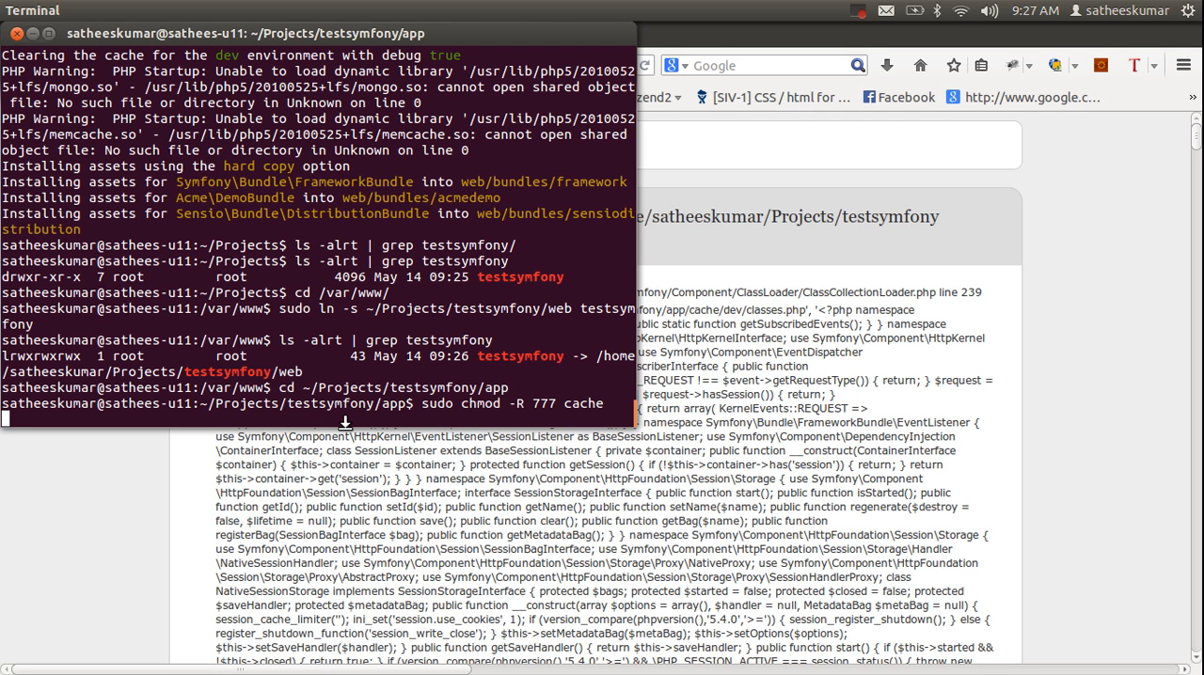
key(Return)
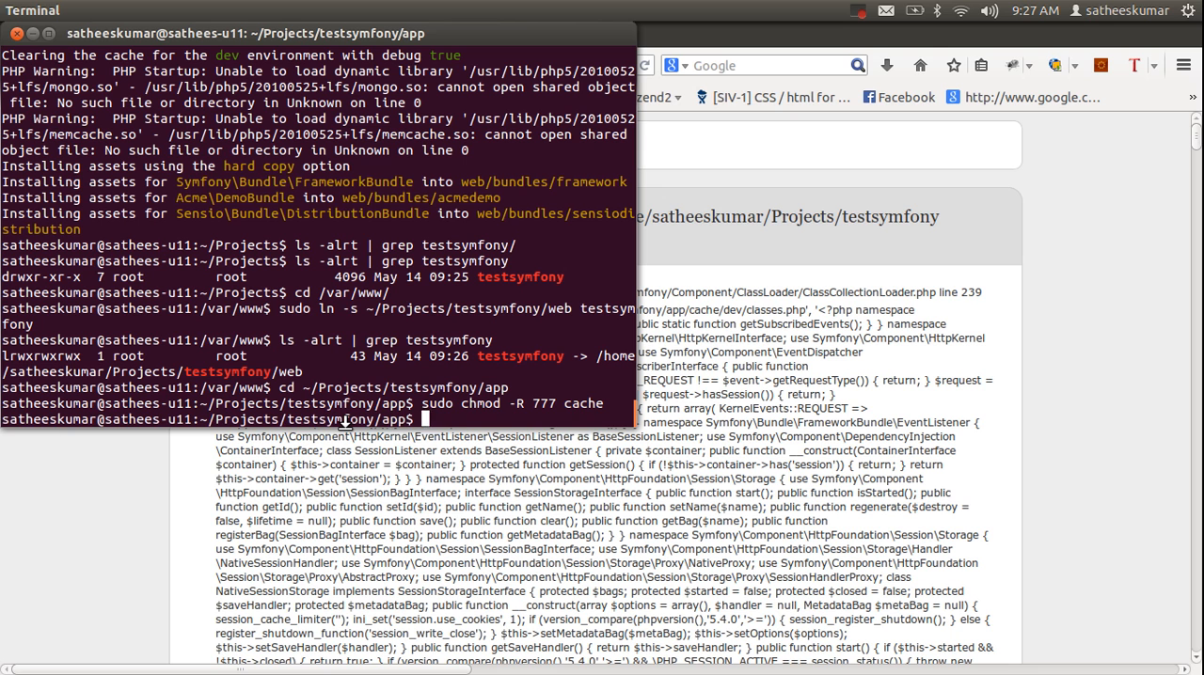
text(sudo chmod -R 777 lo)
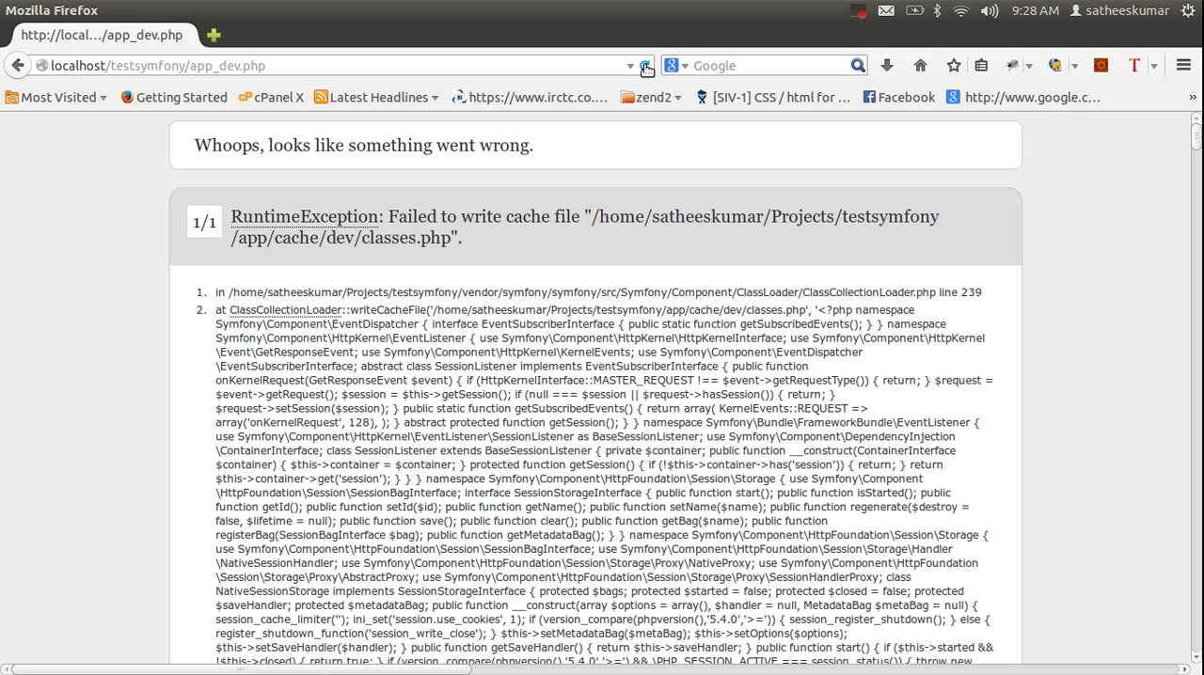
Step: Reload localhost/testsymfony/app_dev.php until the Symfony Welcome page replaces the cache error
click(645, 65)
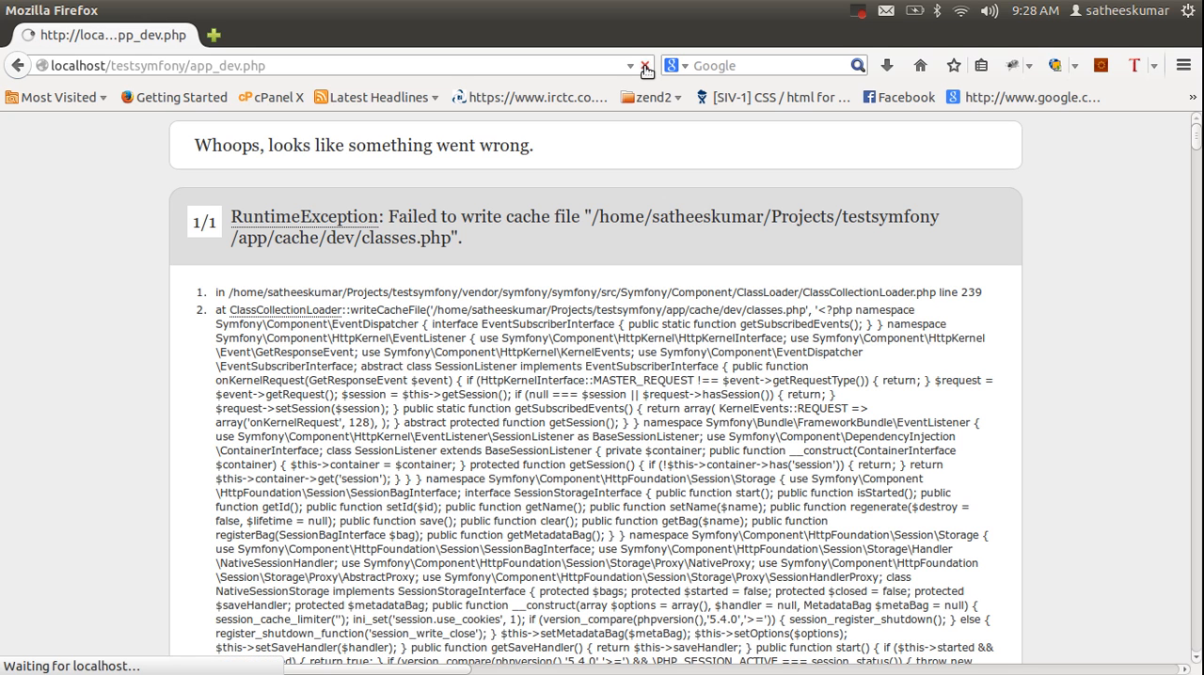
click(646, 65)
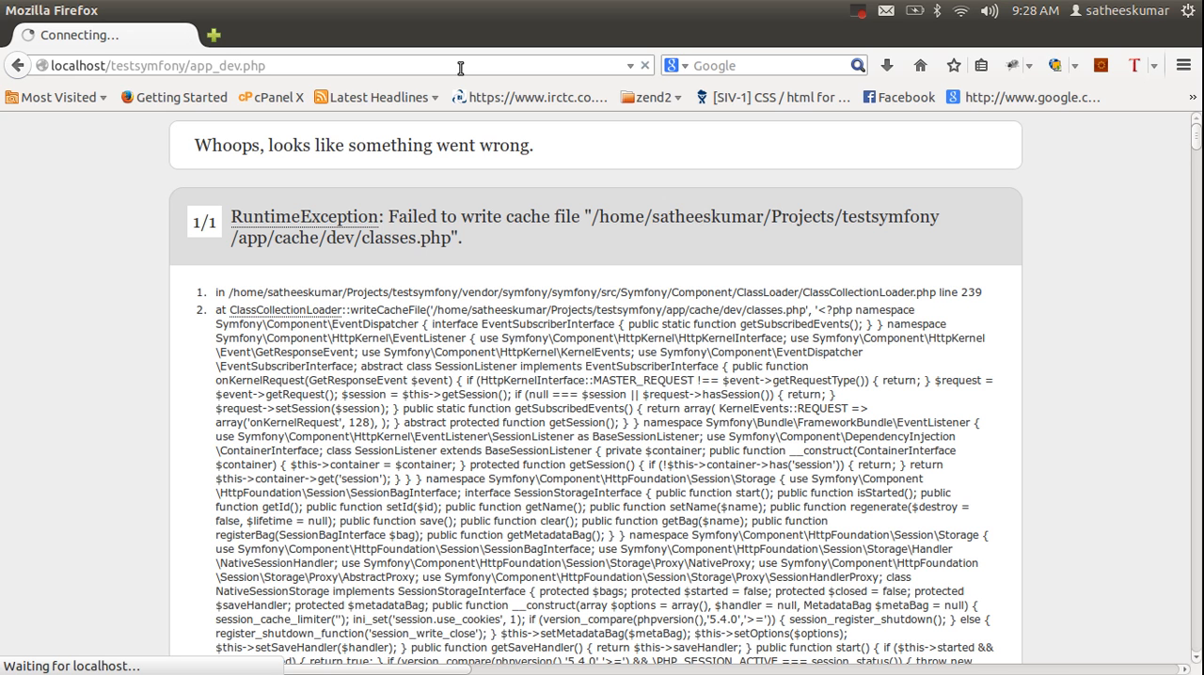
mouse_move(143, 185)
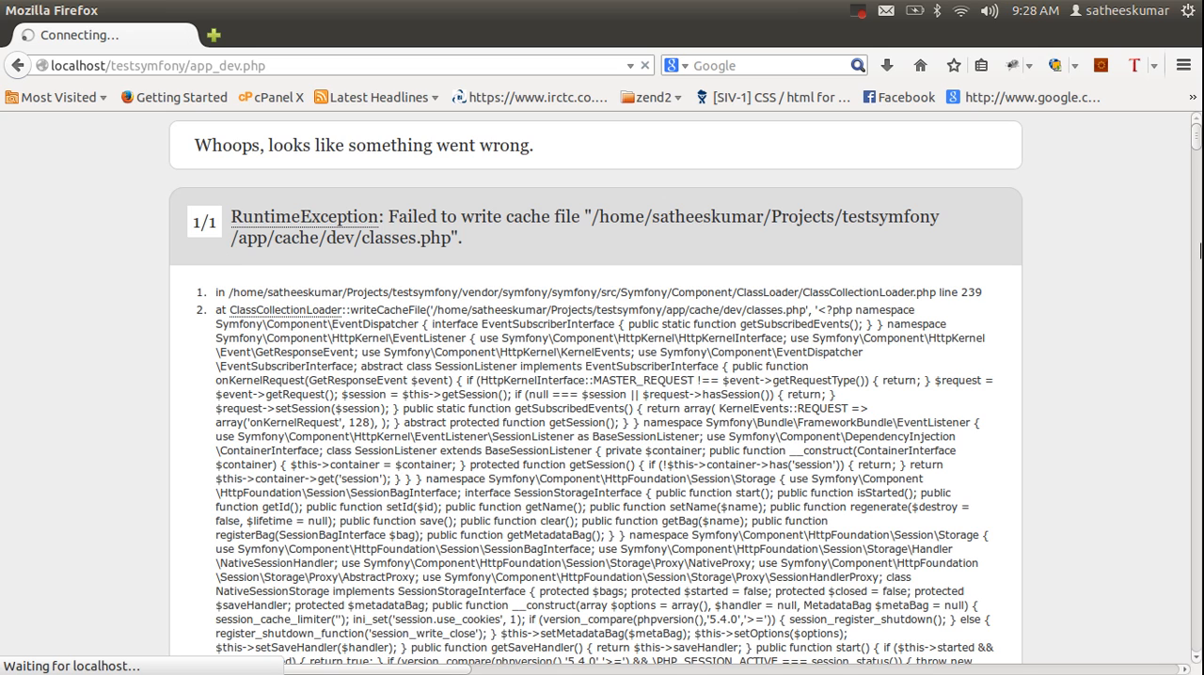
scroll(down, 3)
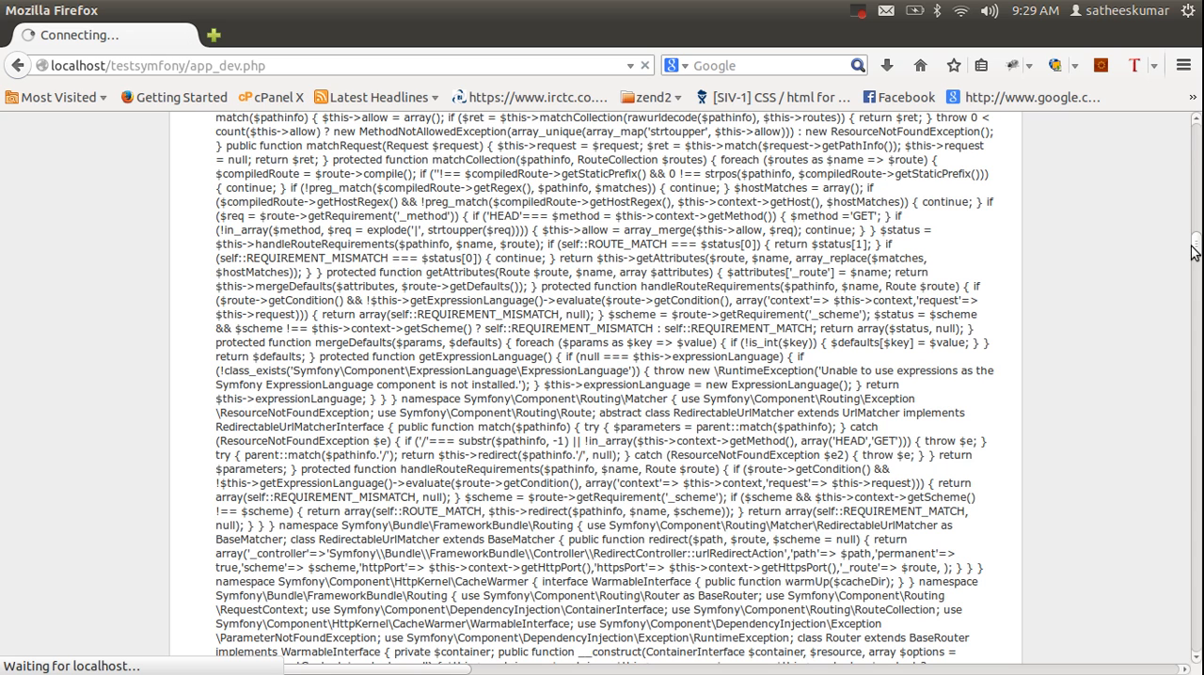
mouse_move(1195, 144)
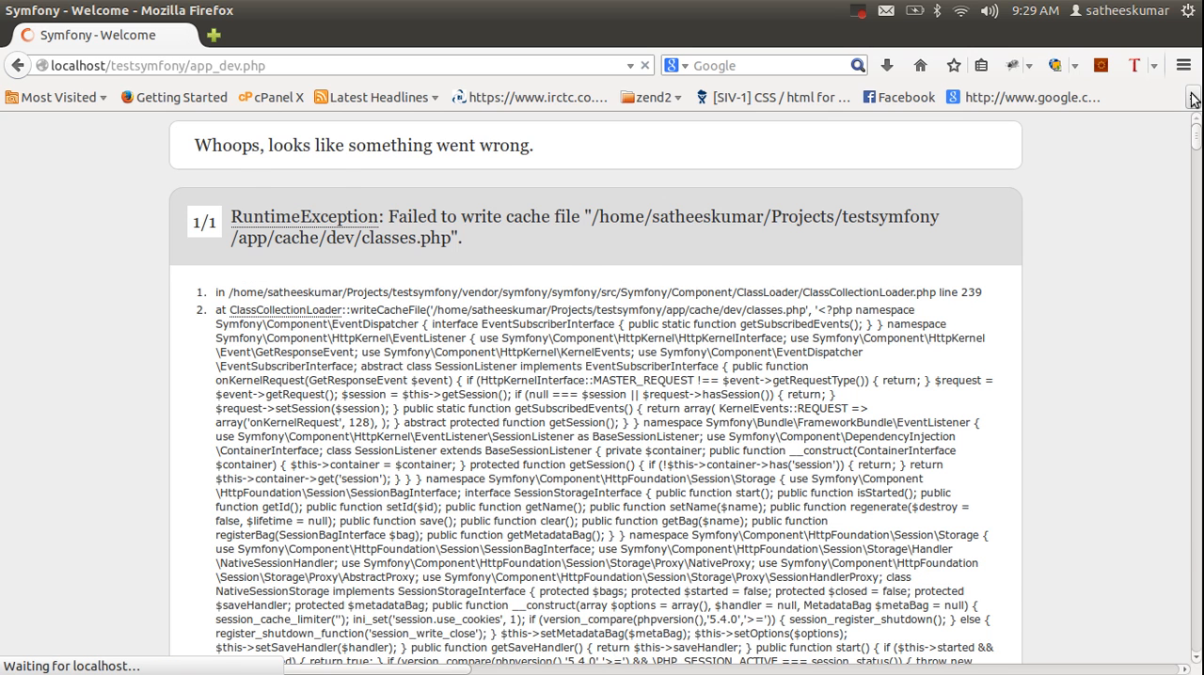
click(644, 65)
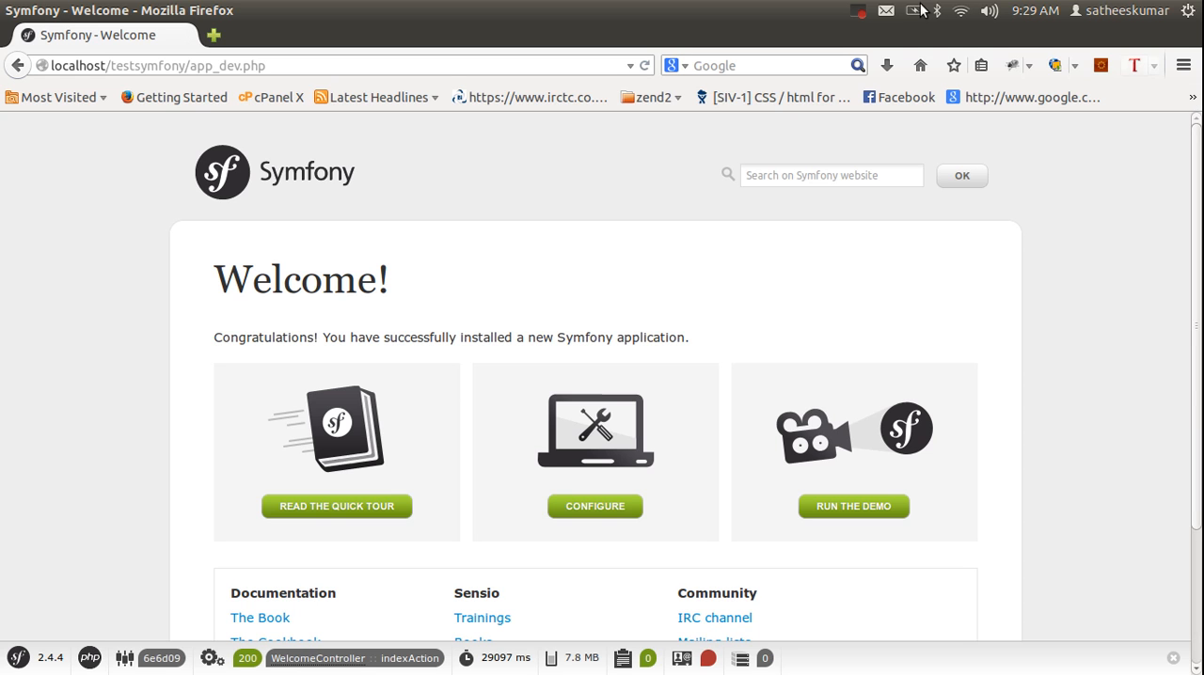
mouse_move(859, 13)
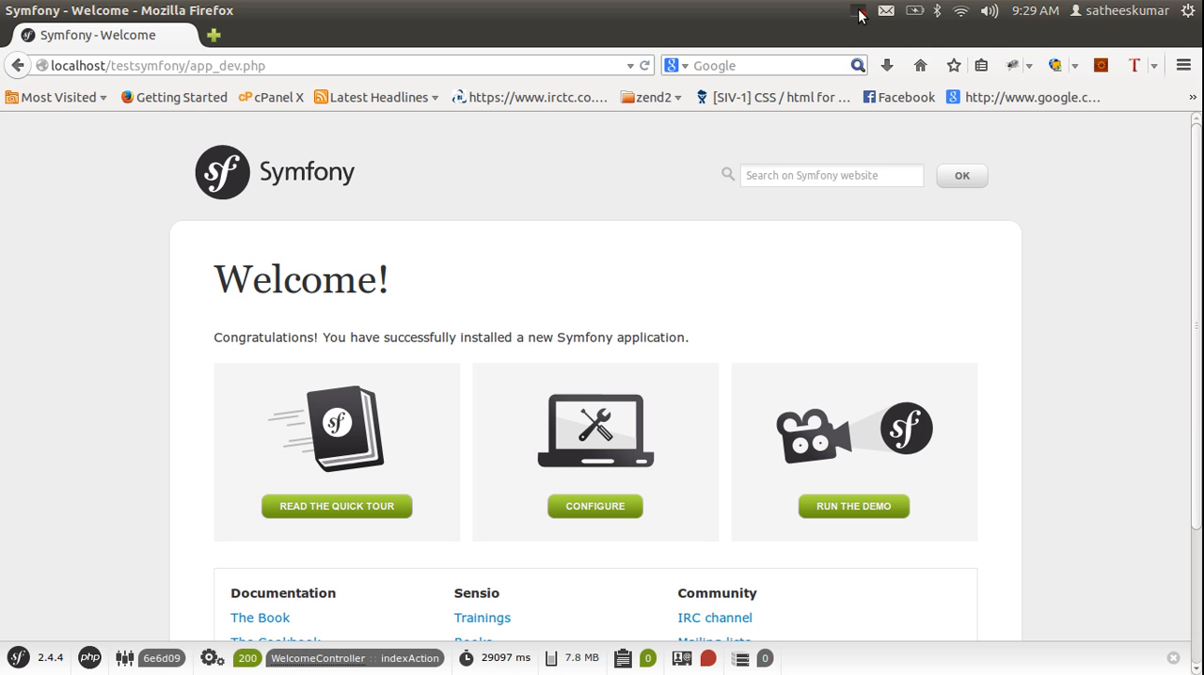